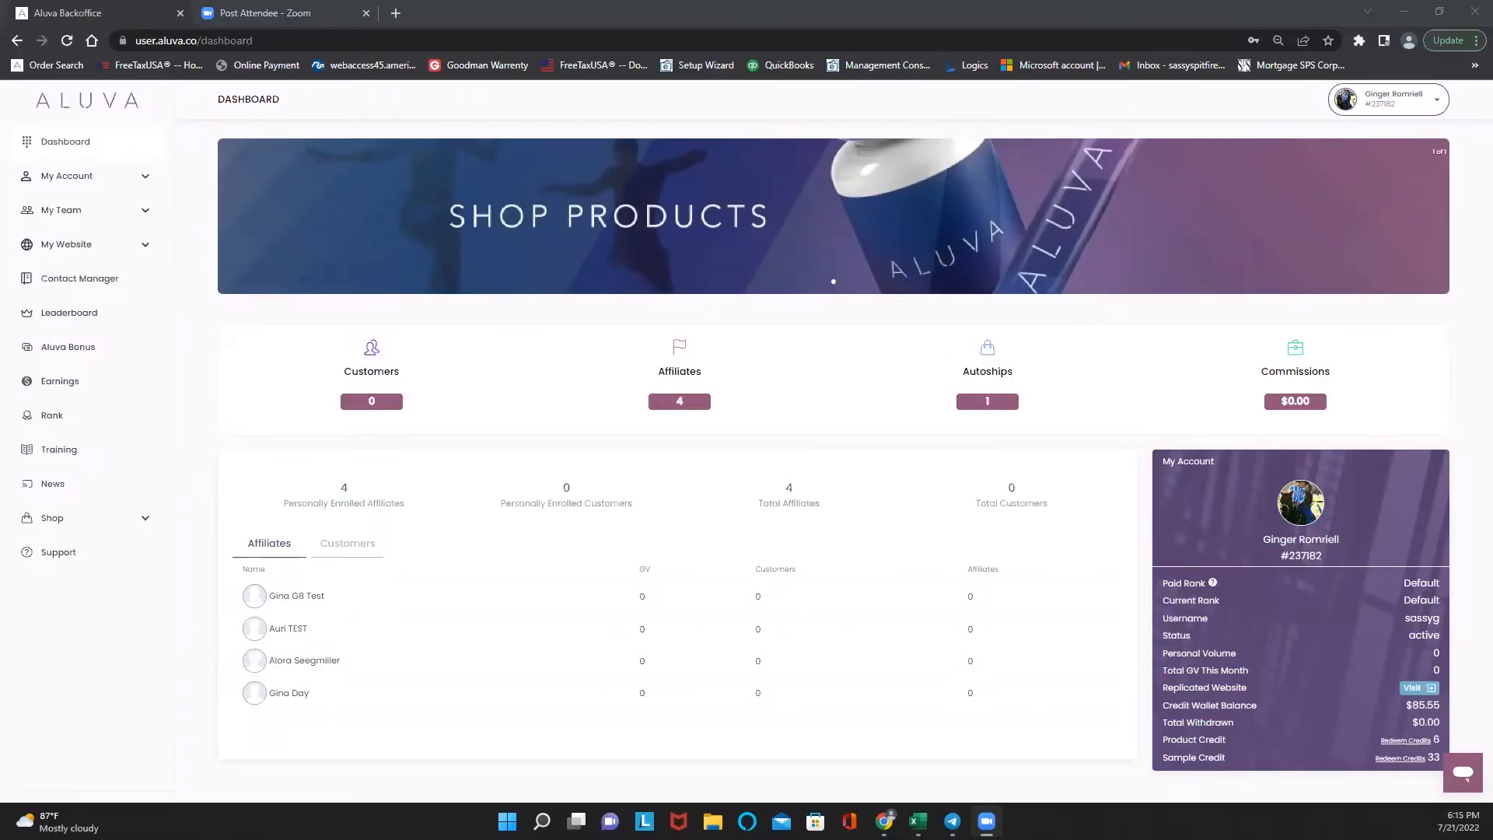
pyautogui.moveTo(896, 416)
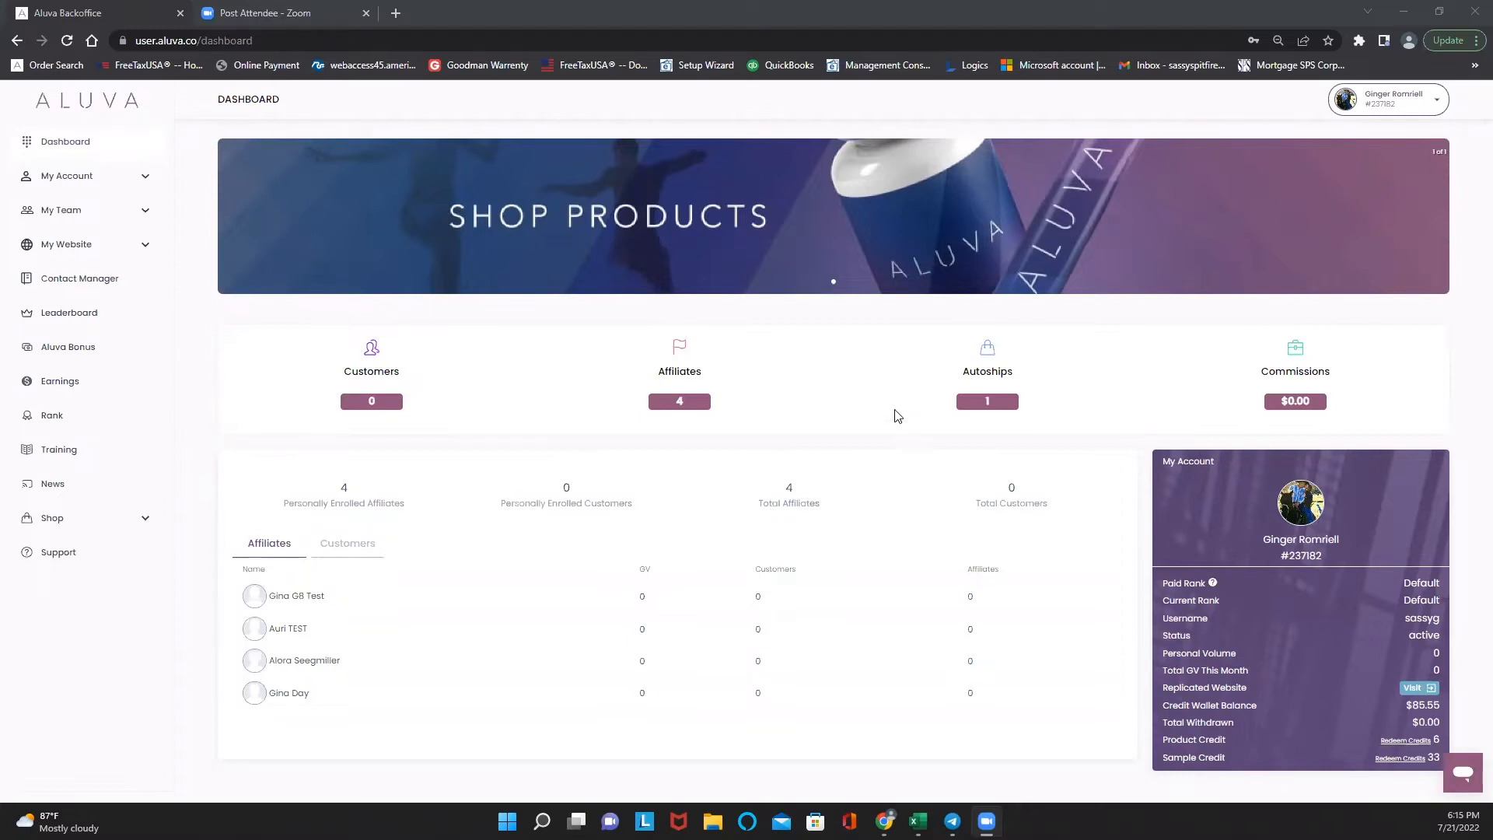
pyautogui.moveTo(759, 553)
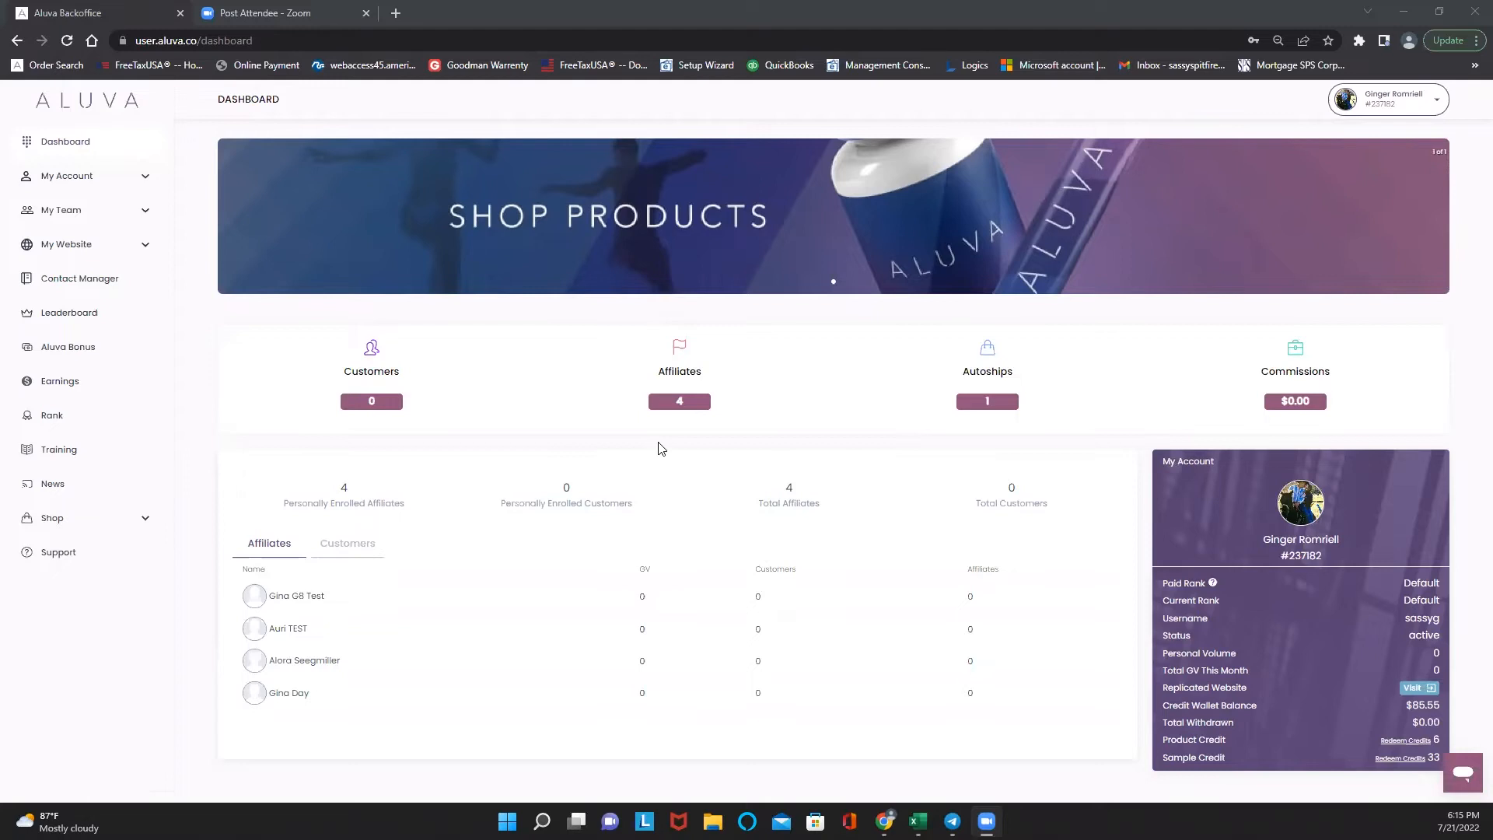
pyautogui.moveTo(216, 274)
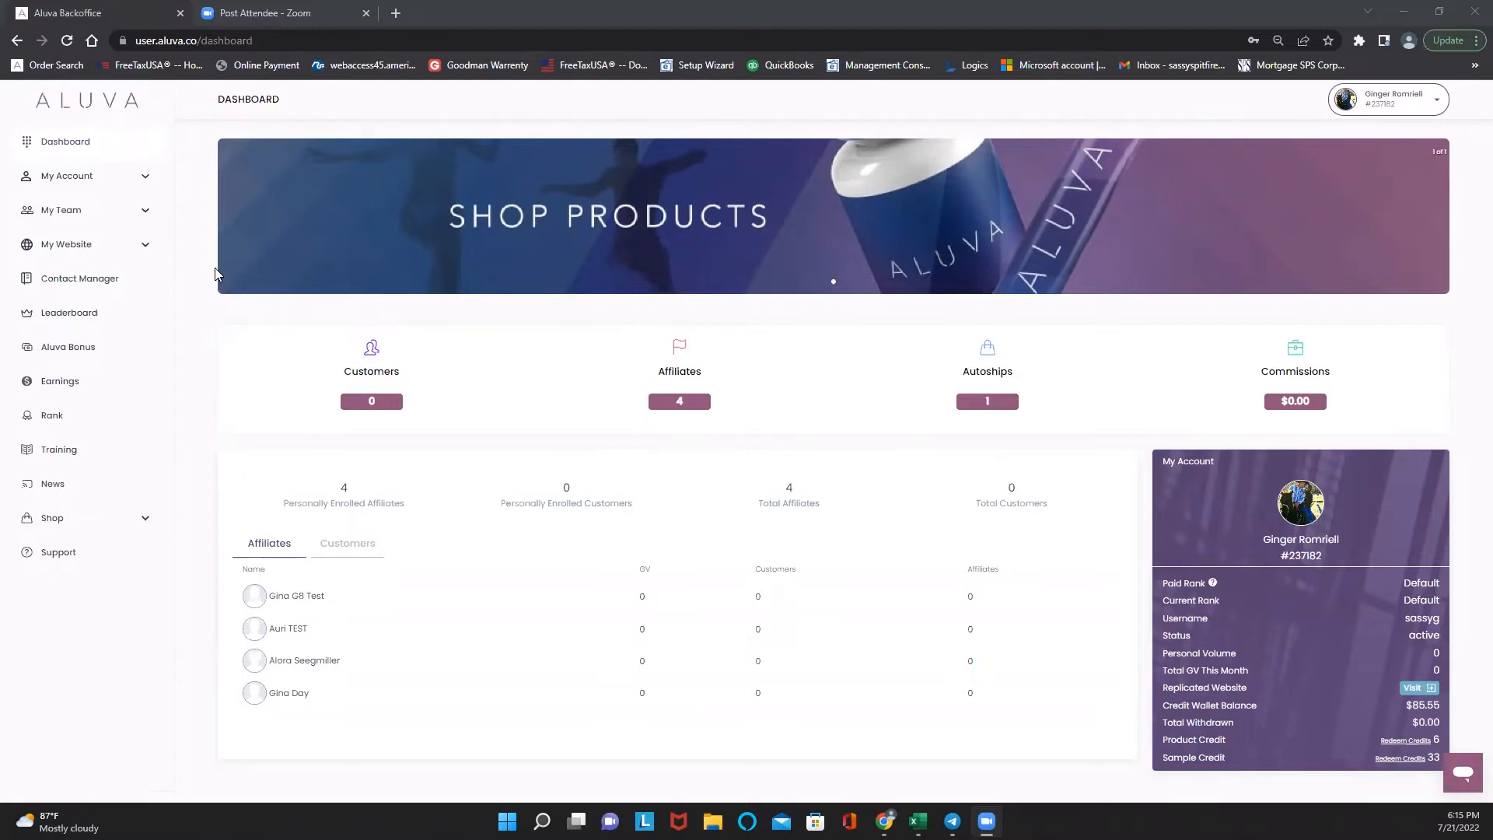
pyautogui.moveTo(145, 183)
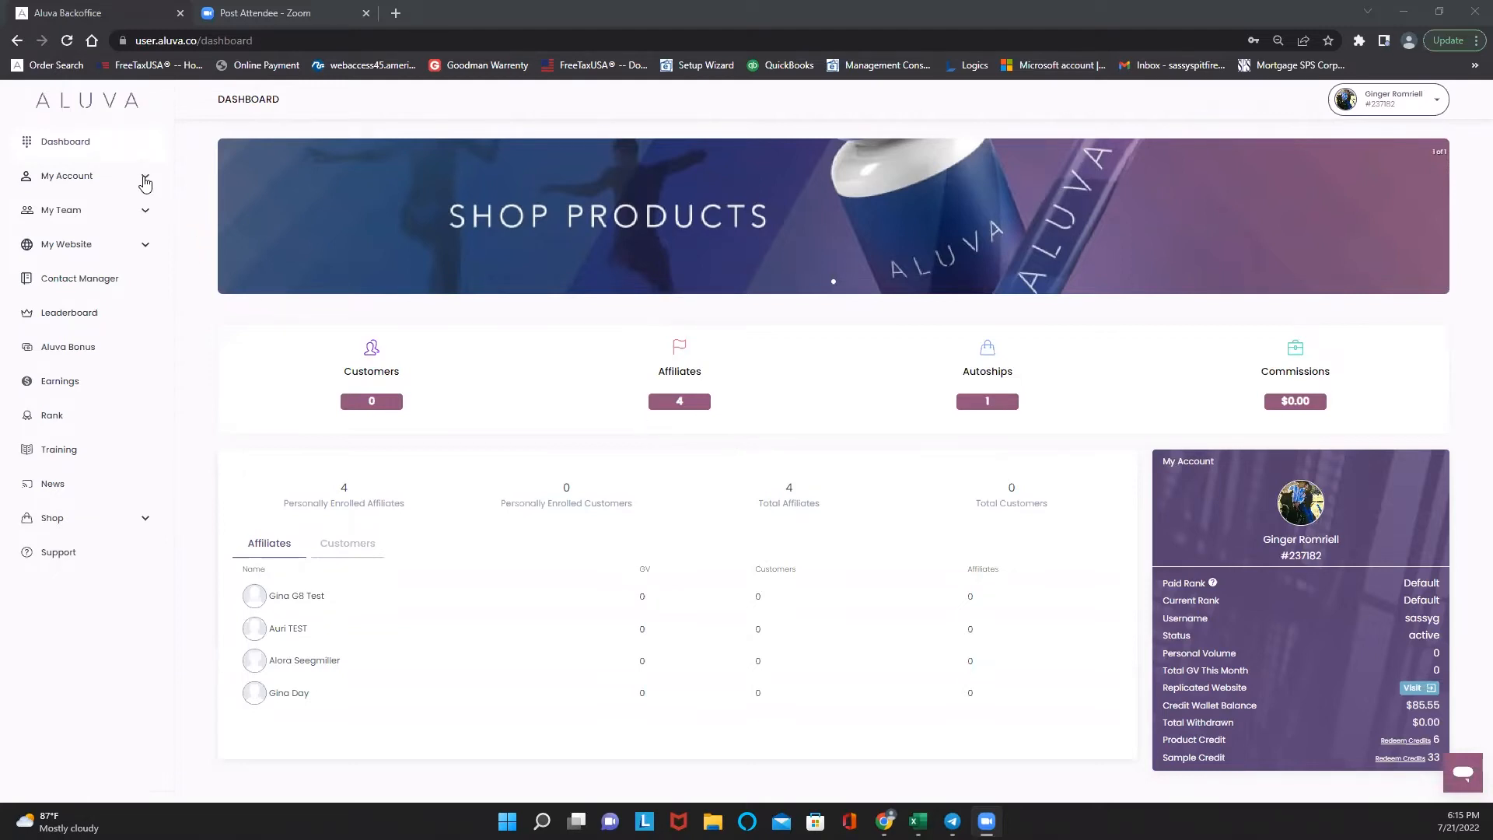
# Expand My Account in the sidebar to reveal autoship, credit wallet, order history and settings pages.
pyautogui.click(67, 176)
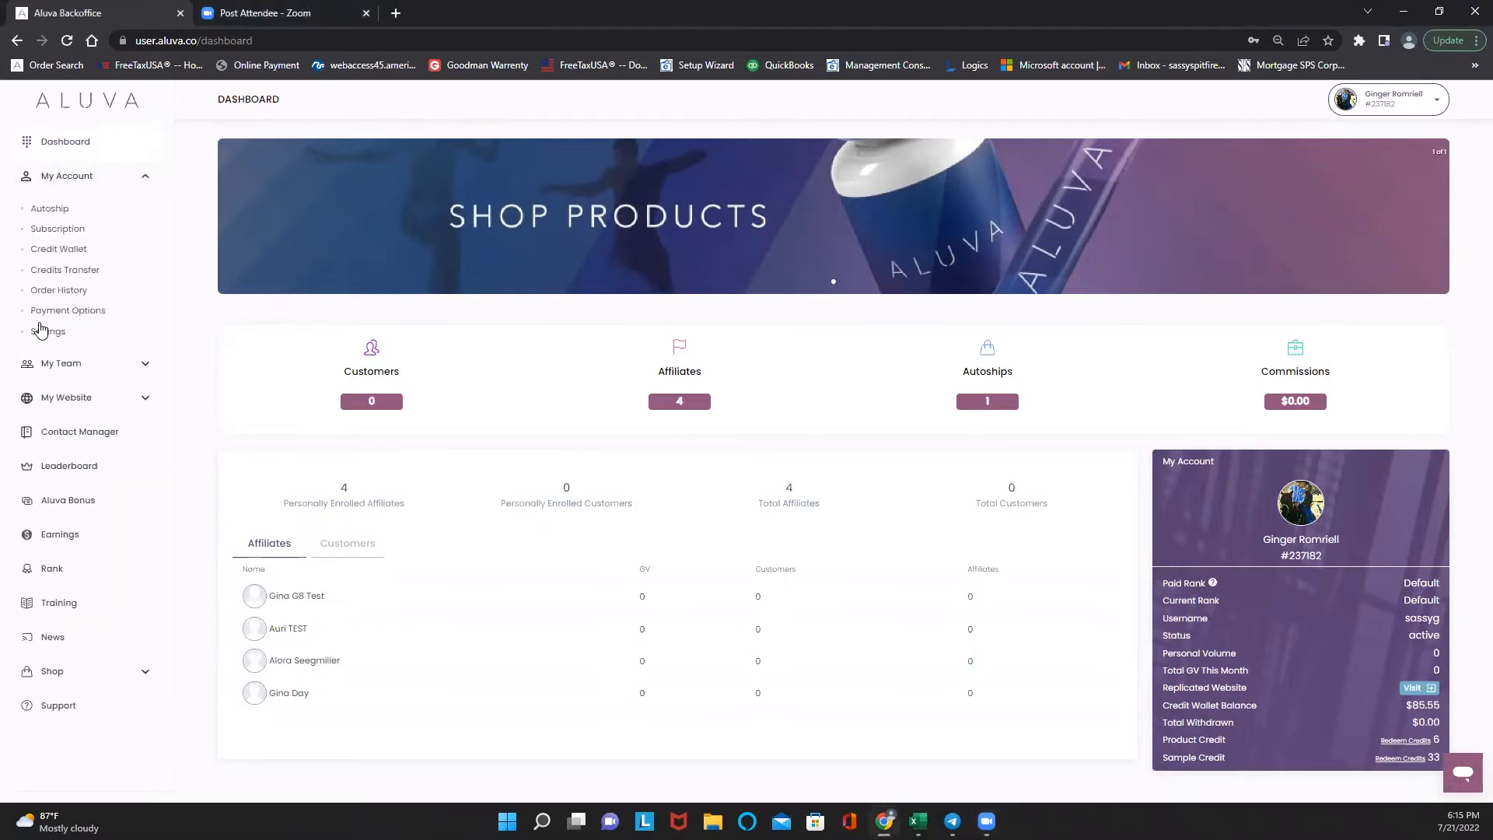
# Go to My Account > Settings to view shipping, billing, credit wallet and product credit details.
pyautogui.click(49, 329)
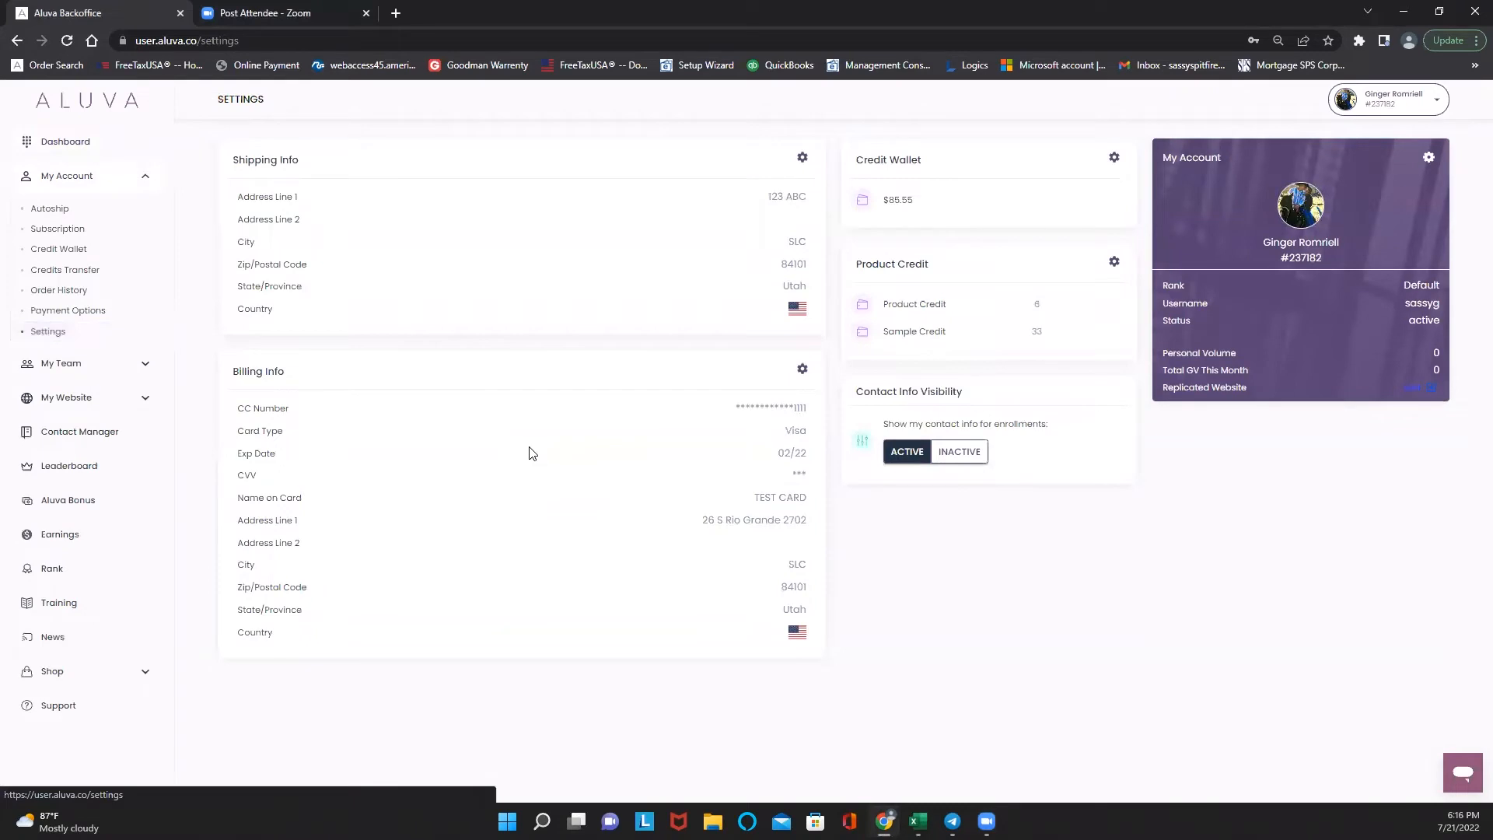
pyautogui.moveTo(633, 345)
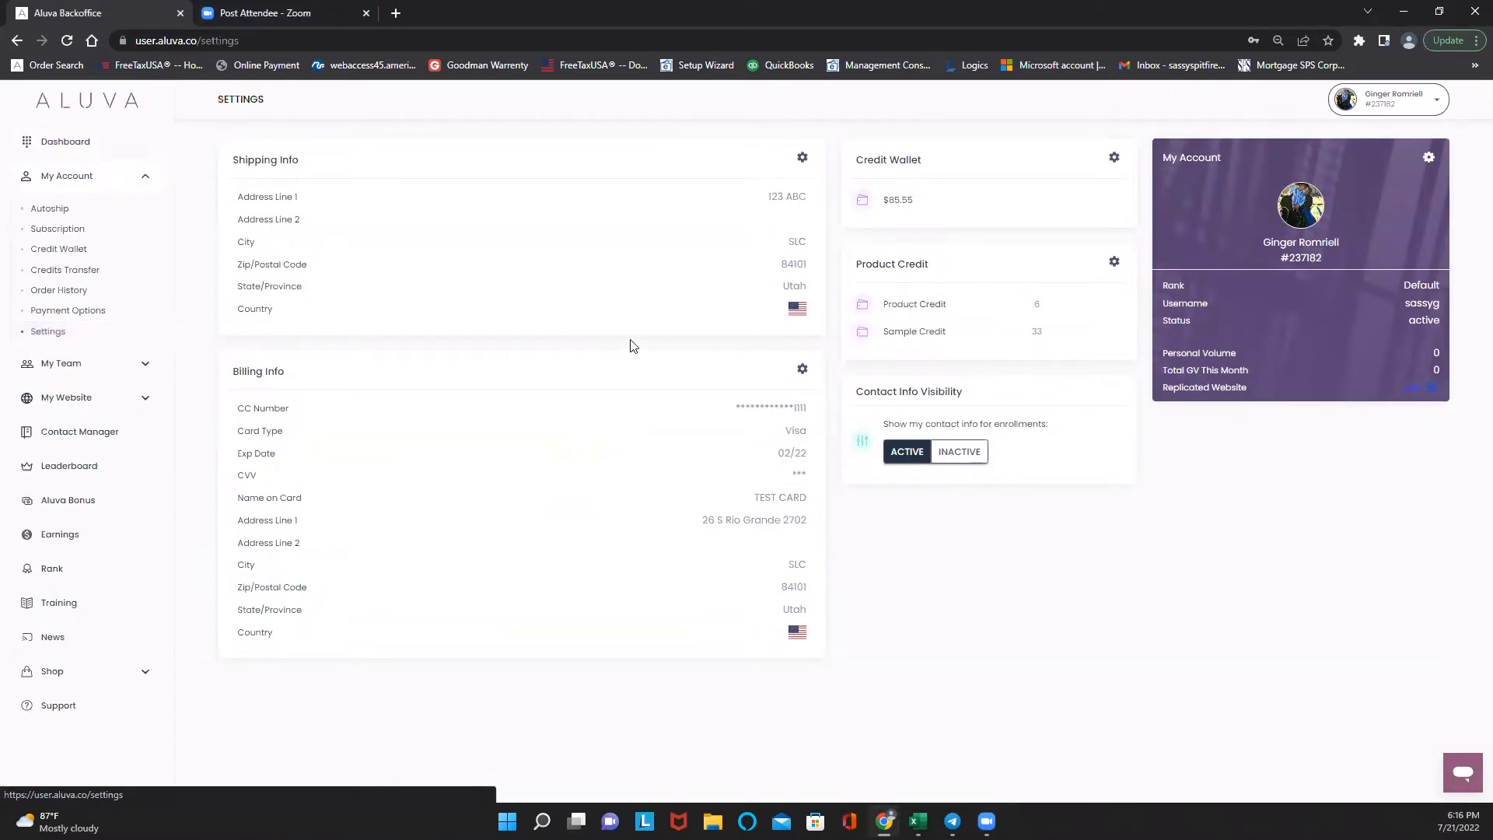
pyautogui.moveTo(793, 219)
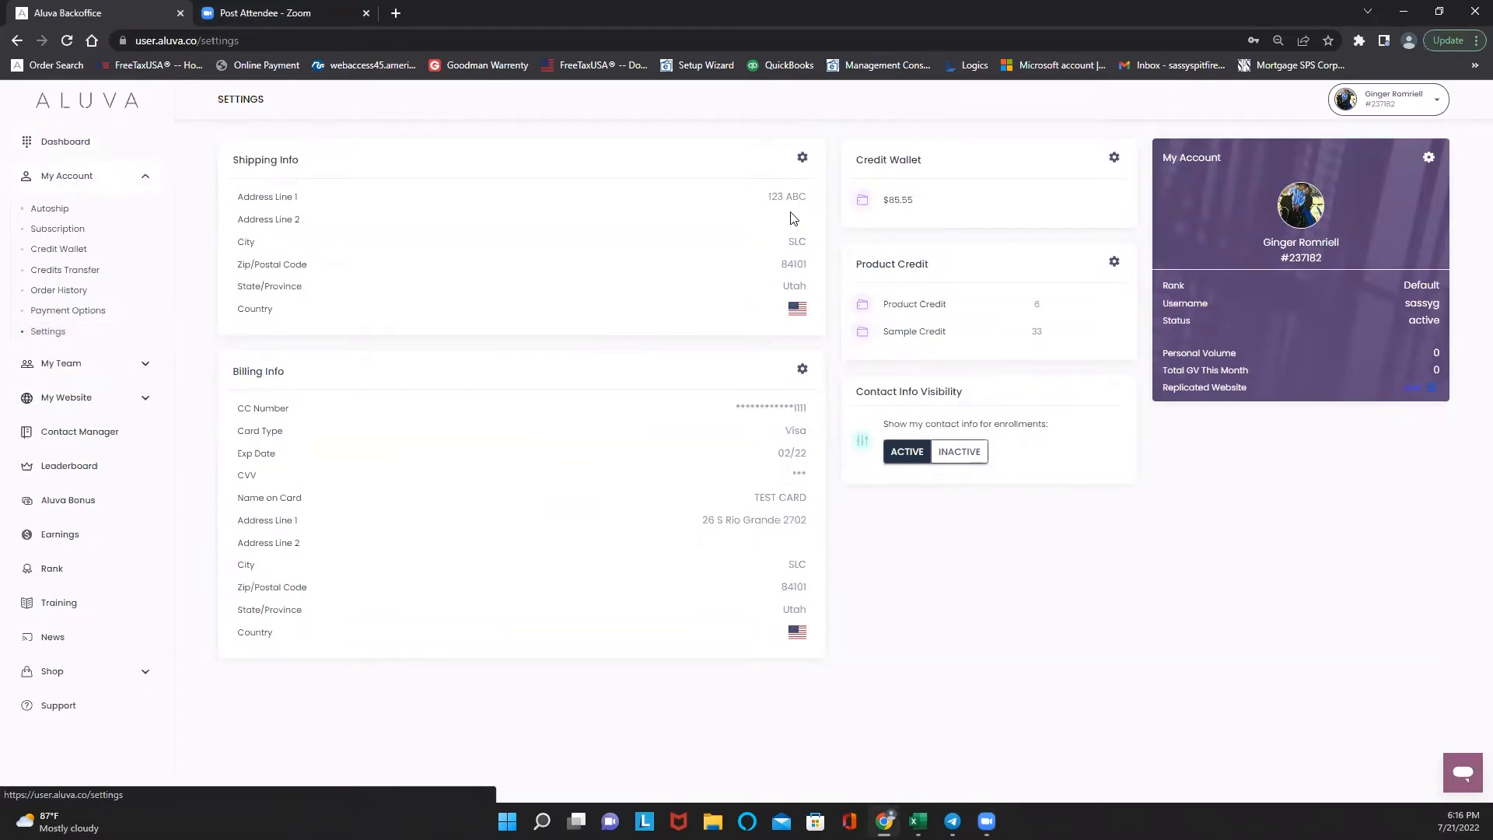
pyautogui.moveTo(798, 158)
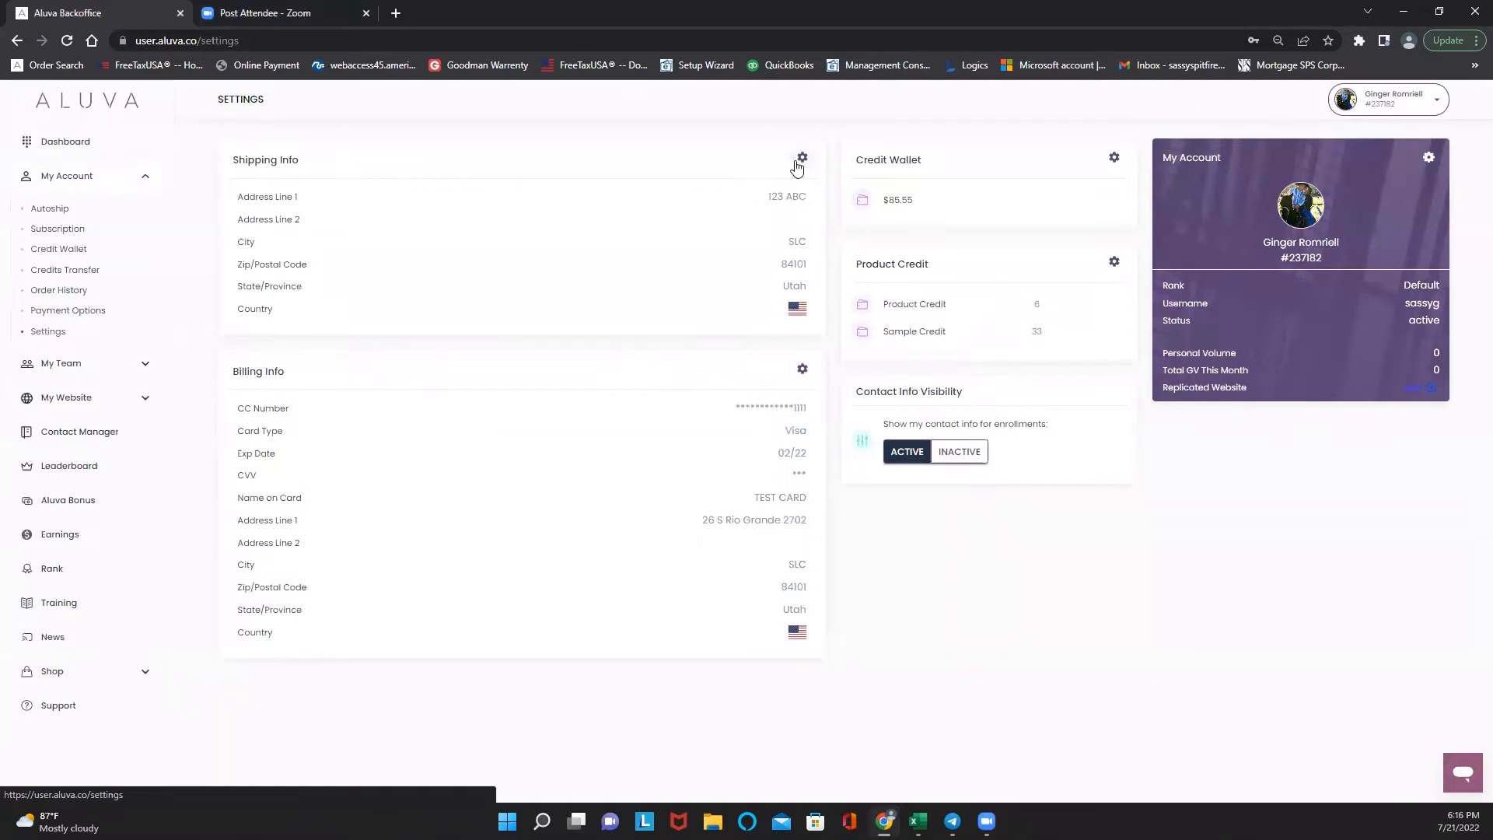
pyautogui.click(801, 157)
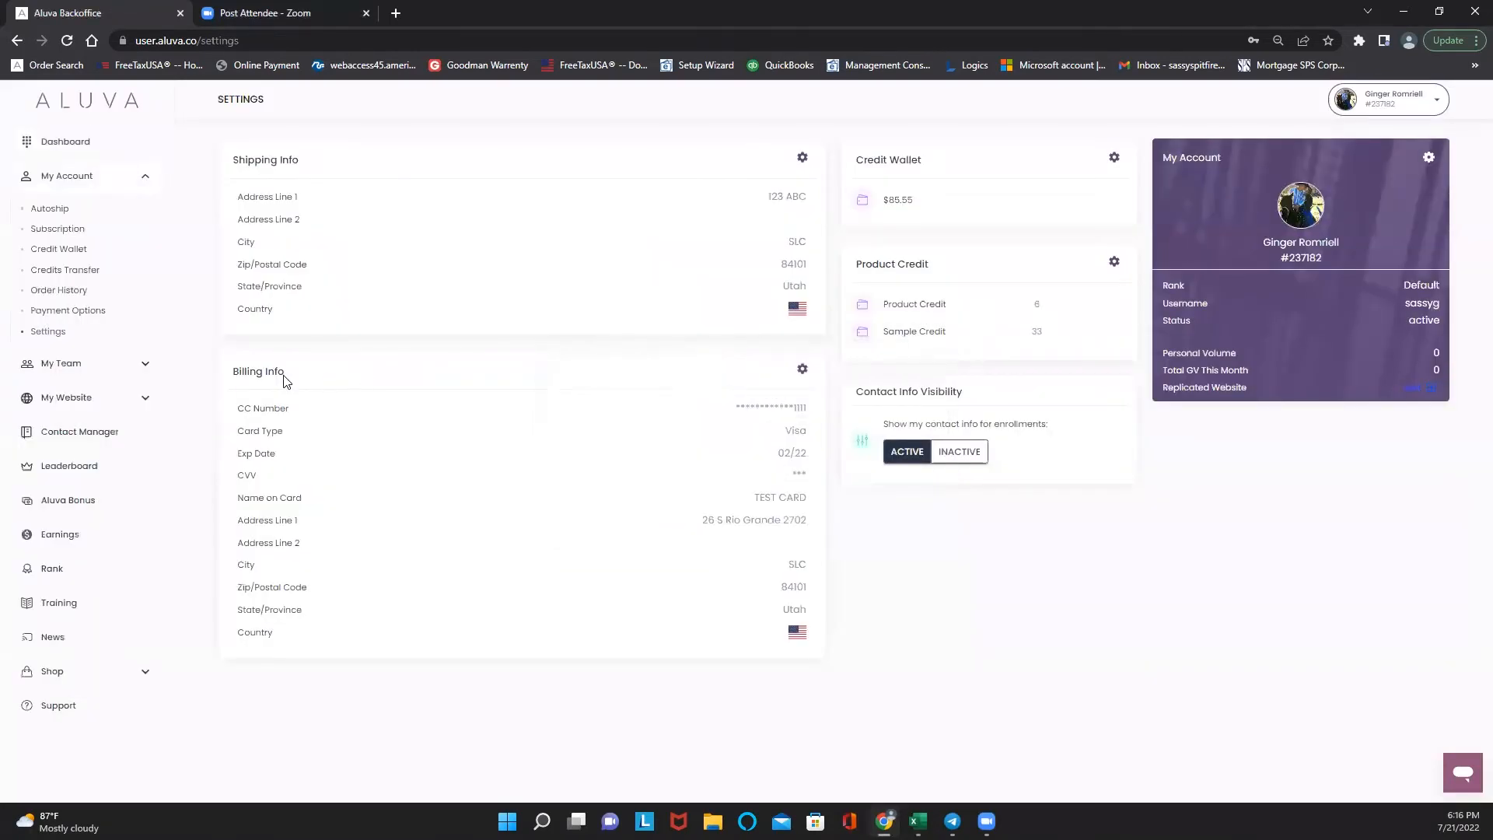
pyautogui.click(802, 371)
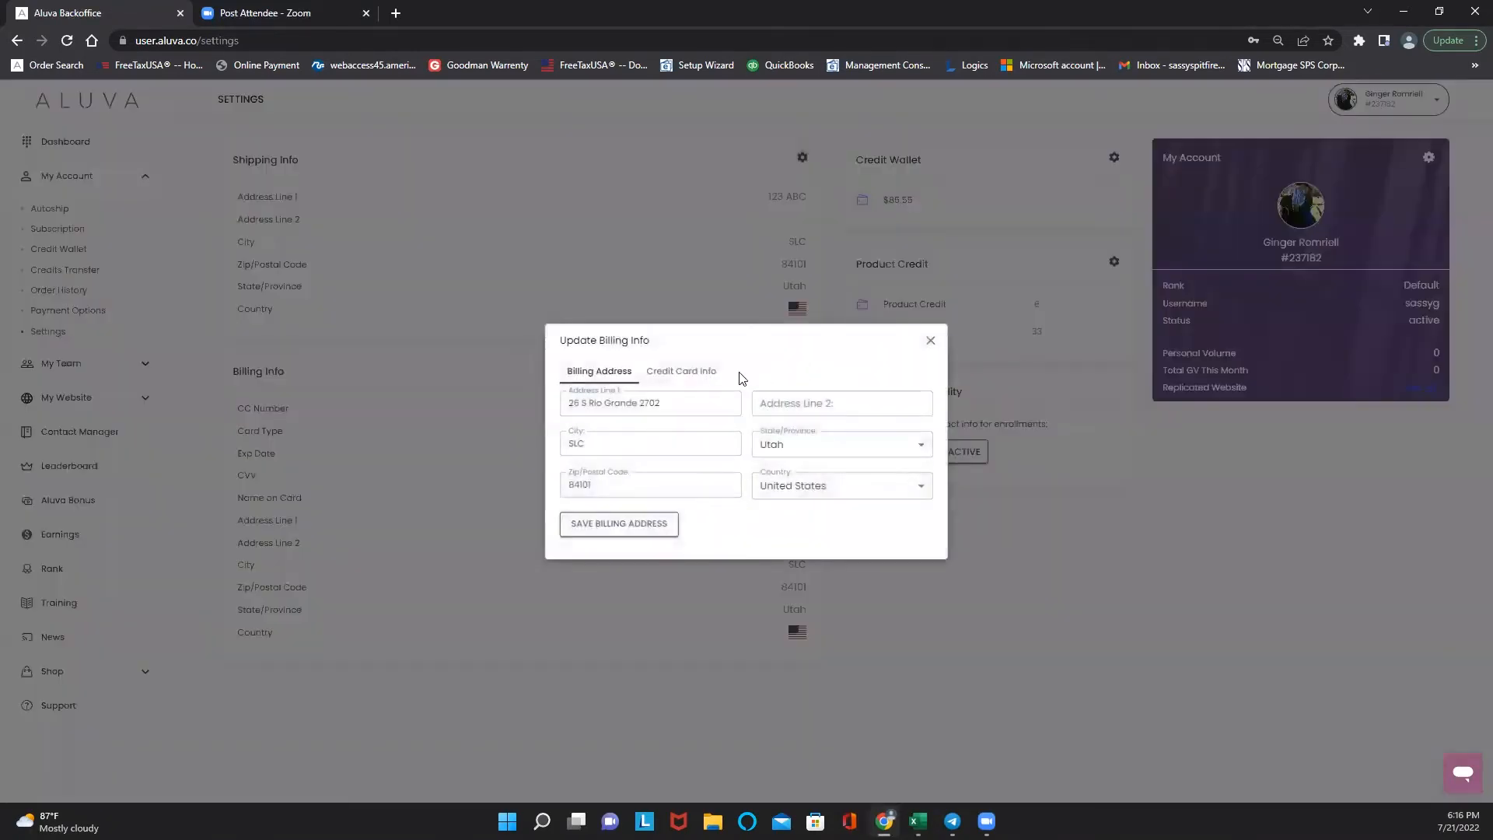
pyautogui.click(650, 485)
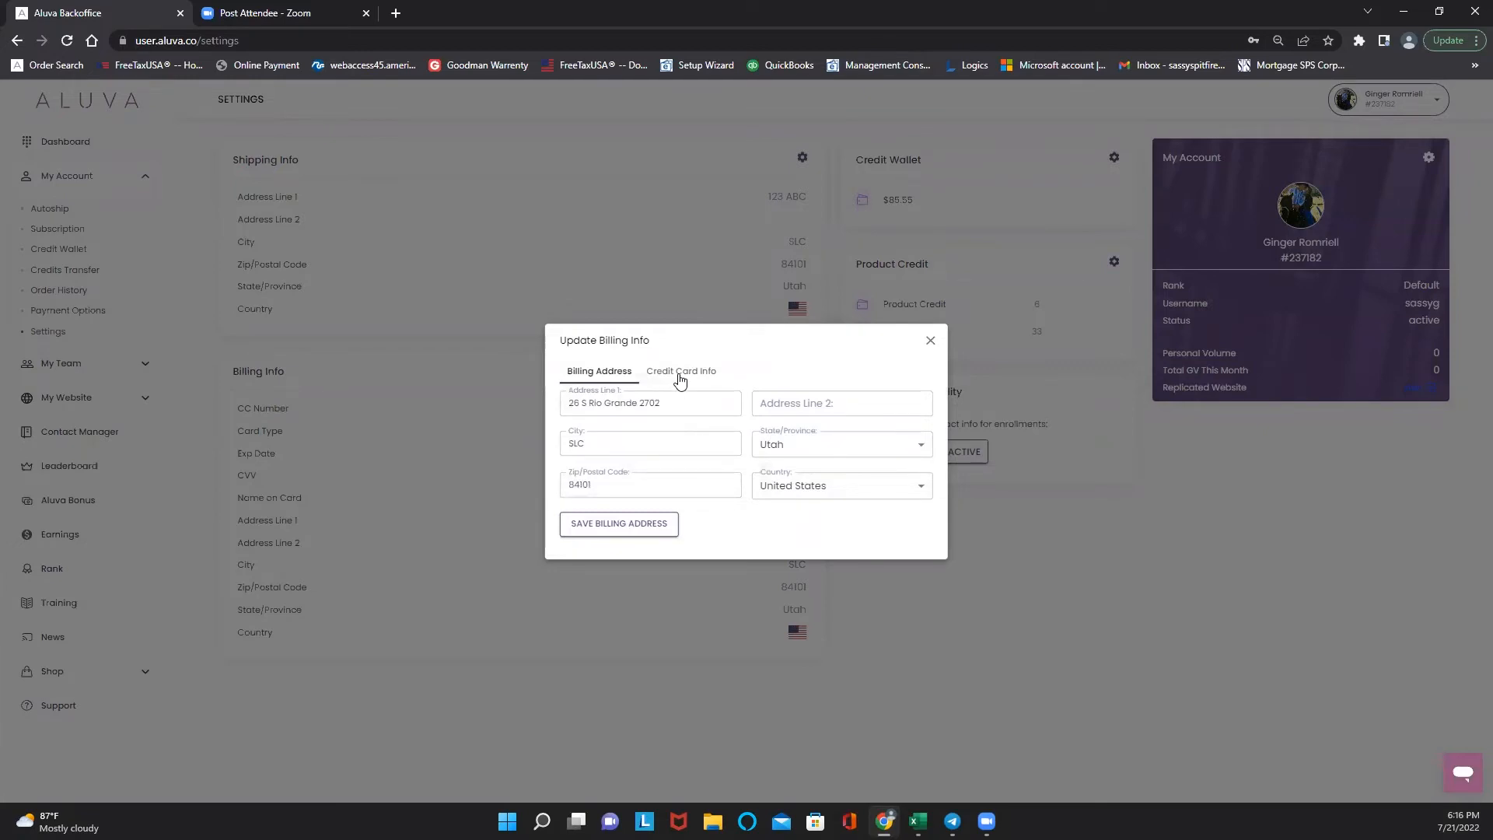
pyautogui.click(680, 371)
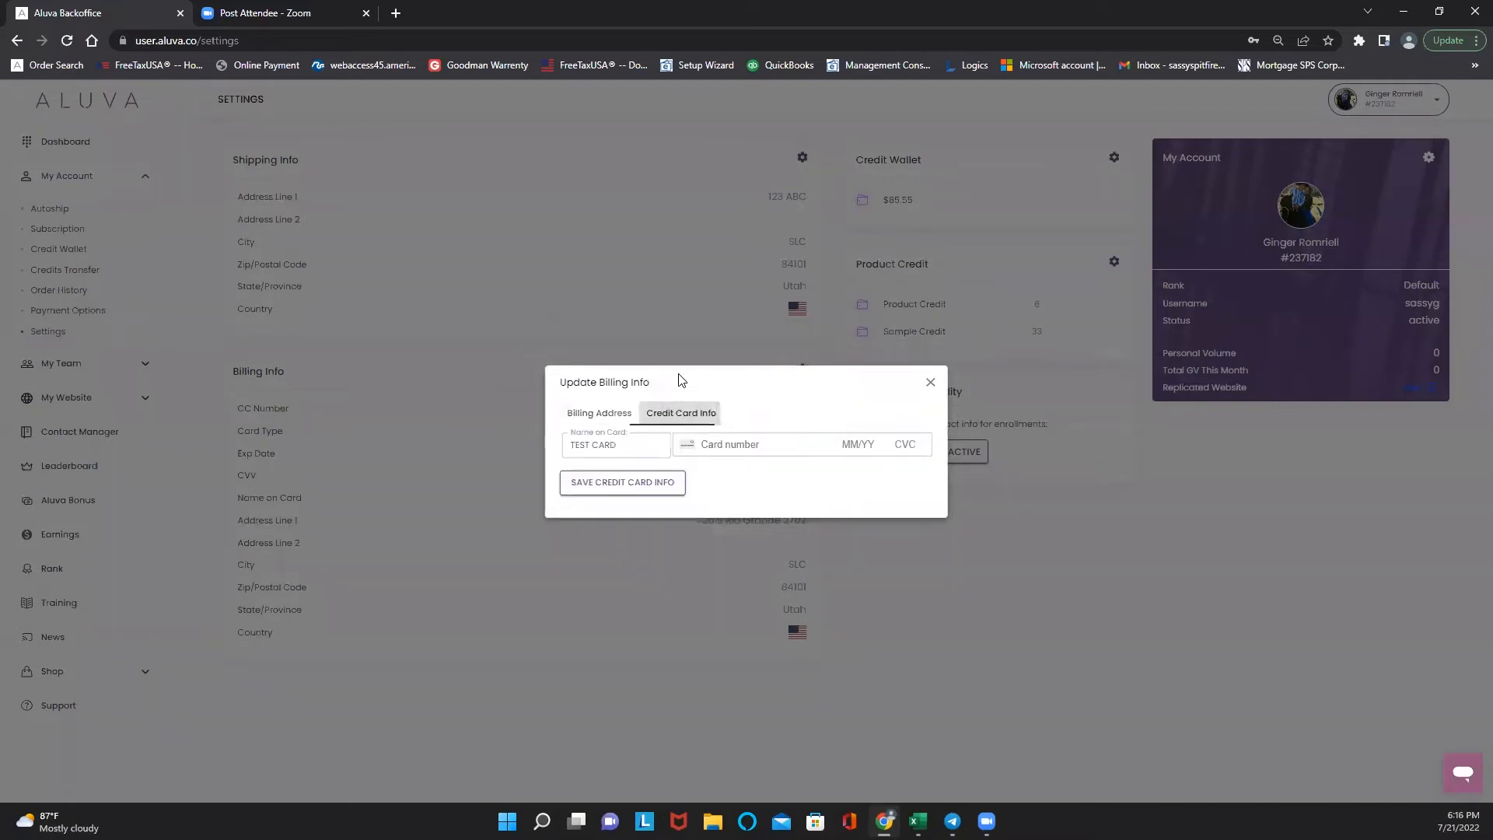
pyautogui.click(762, 444)
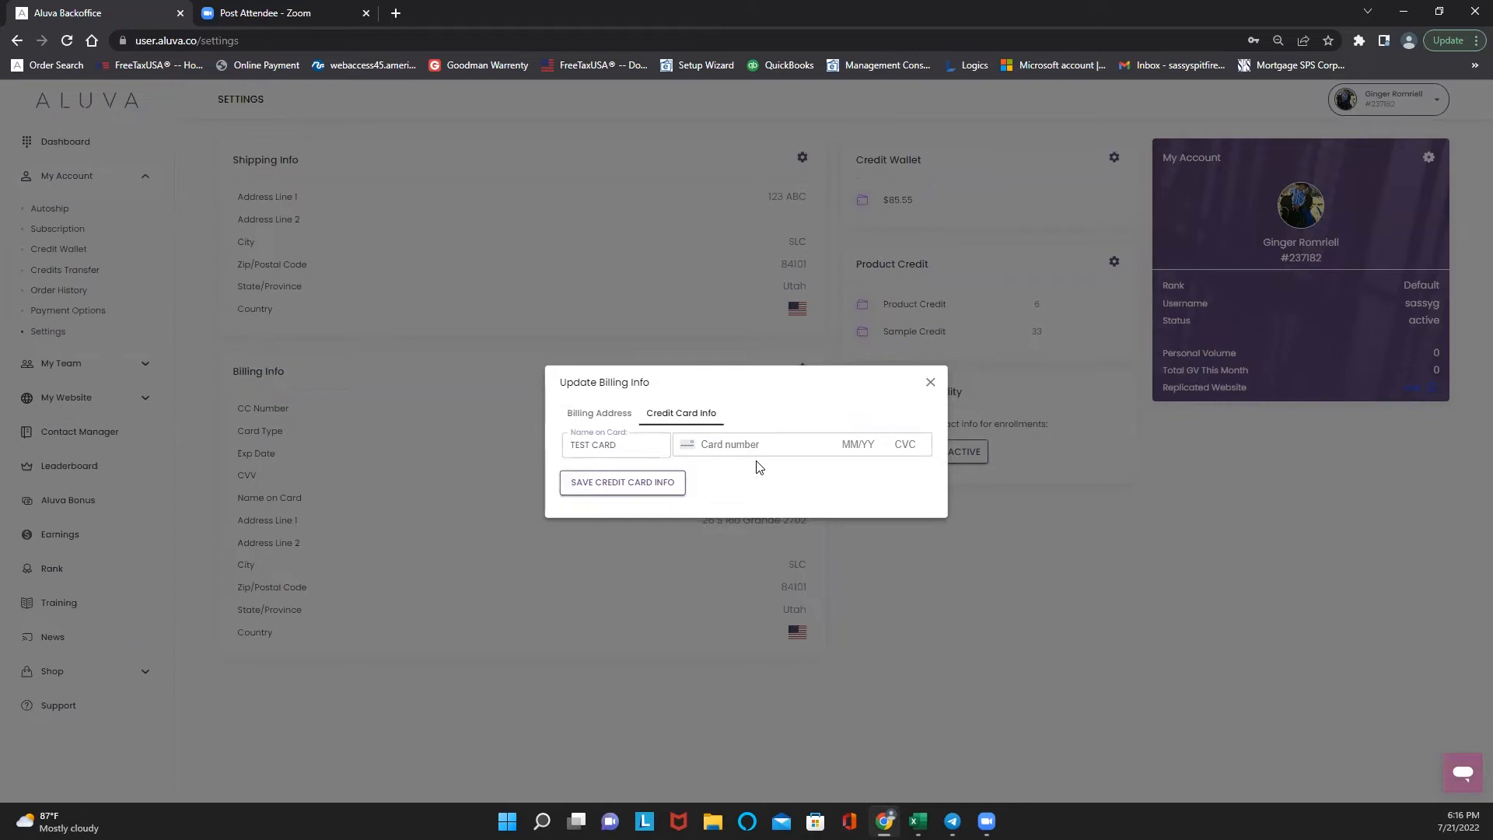
pyautogui.moveTo(623, 482)
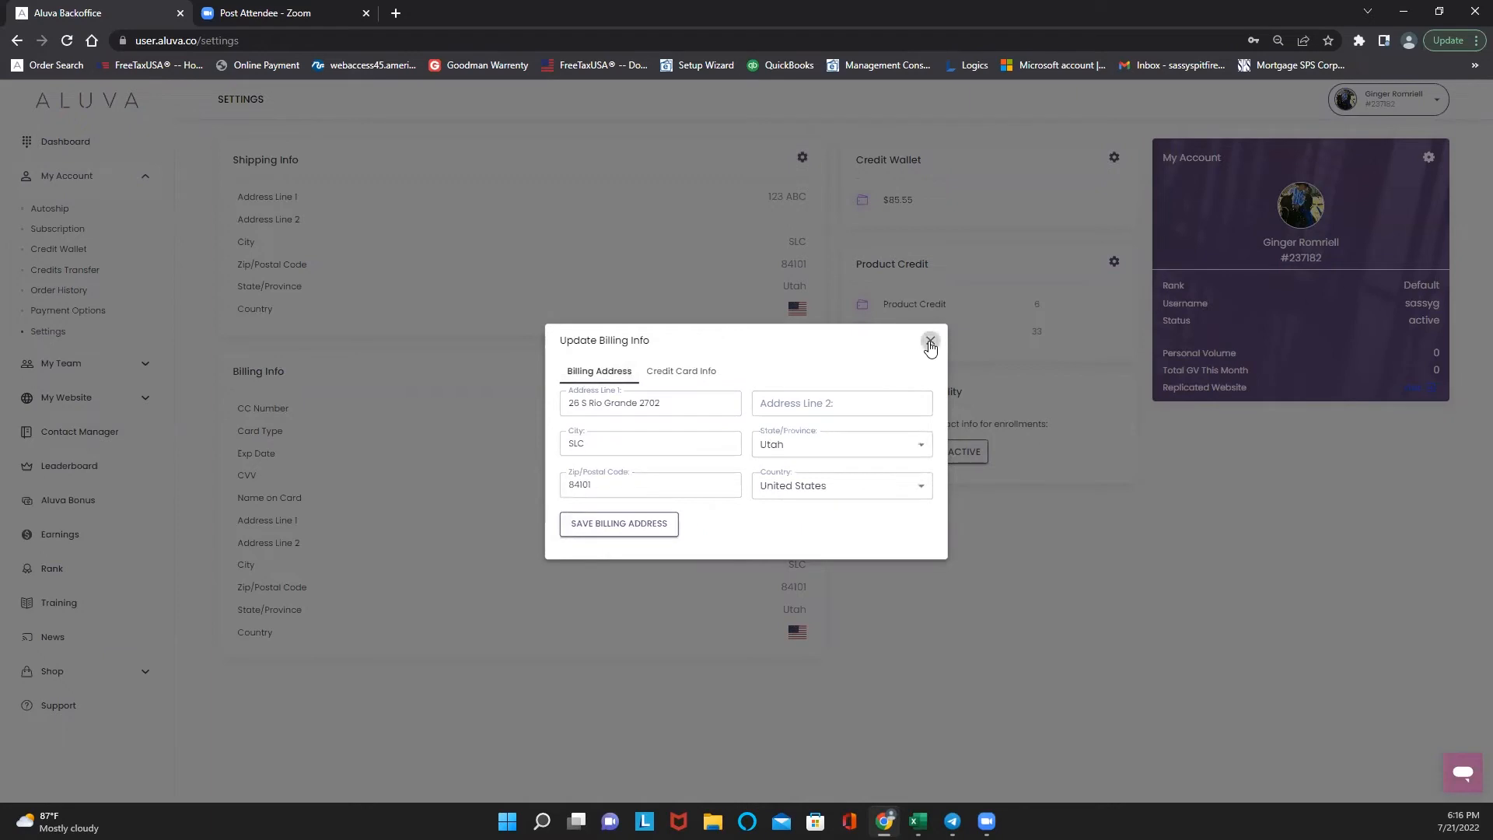
pyautogui.click(930, 342)
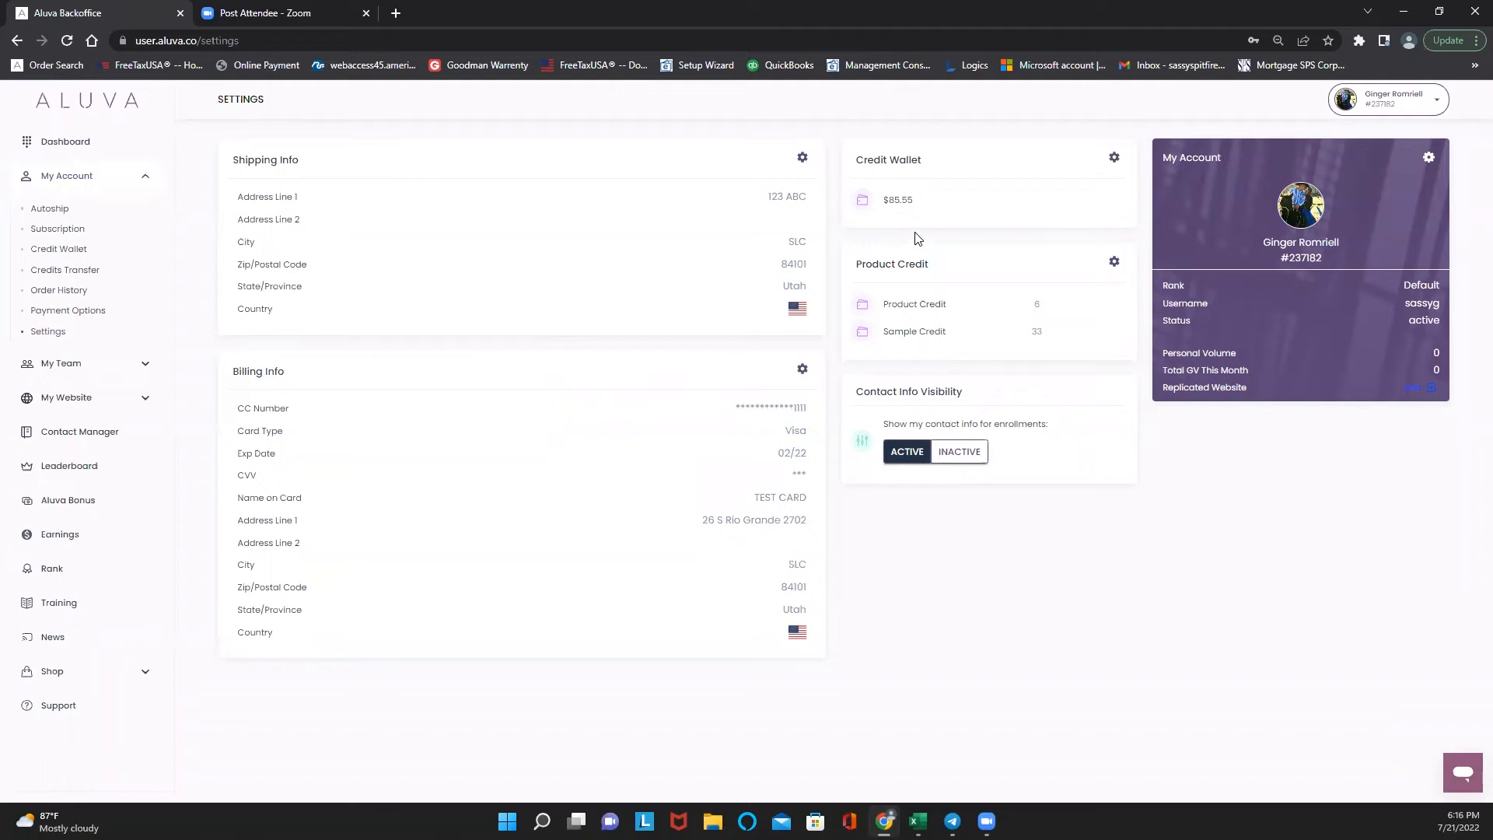
pyautogui.moveTo(932, 202)
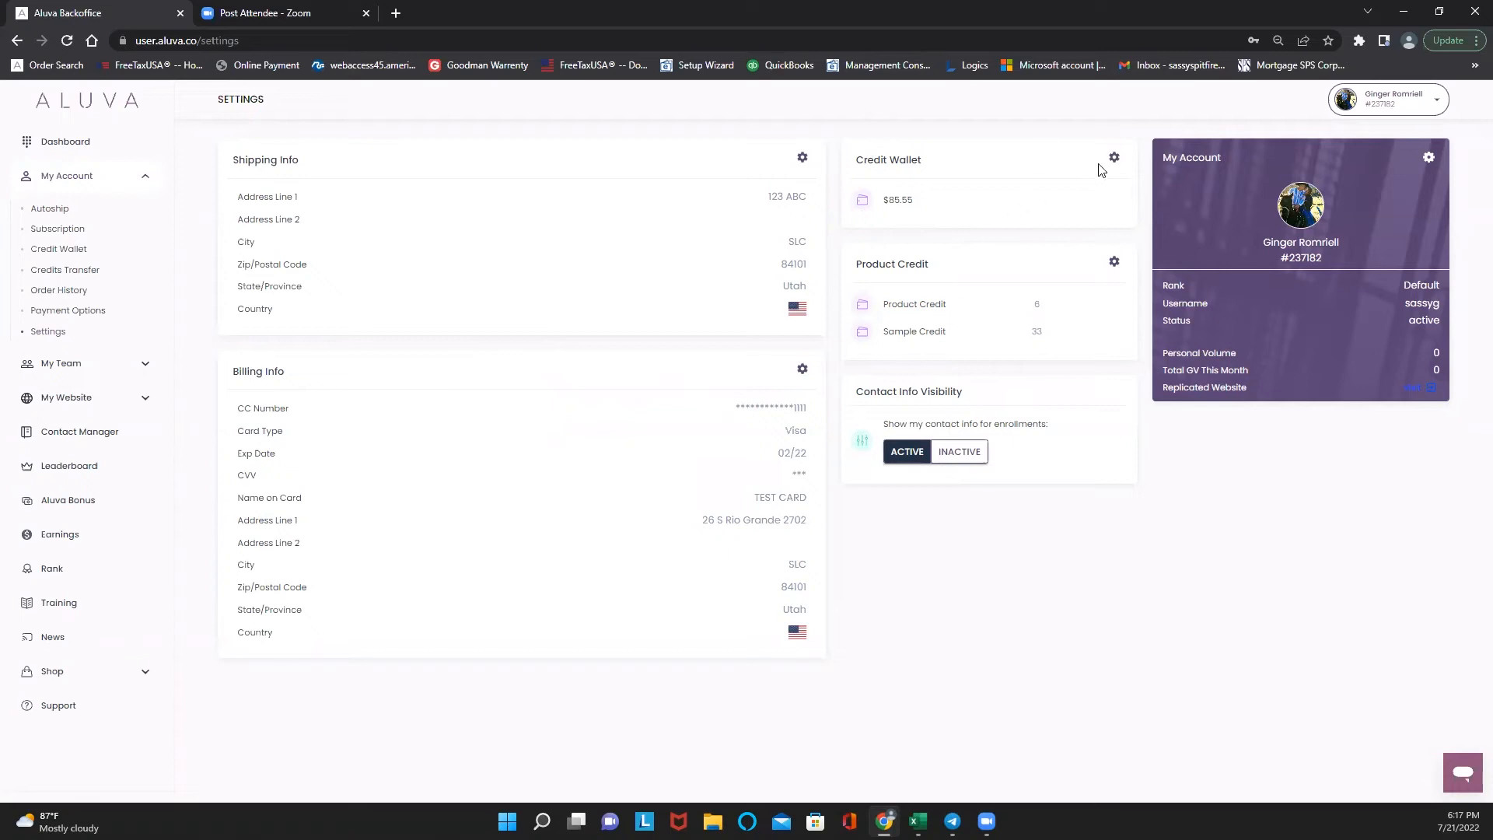
pyautogui.click(1112, 157)
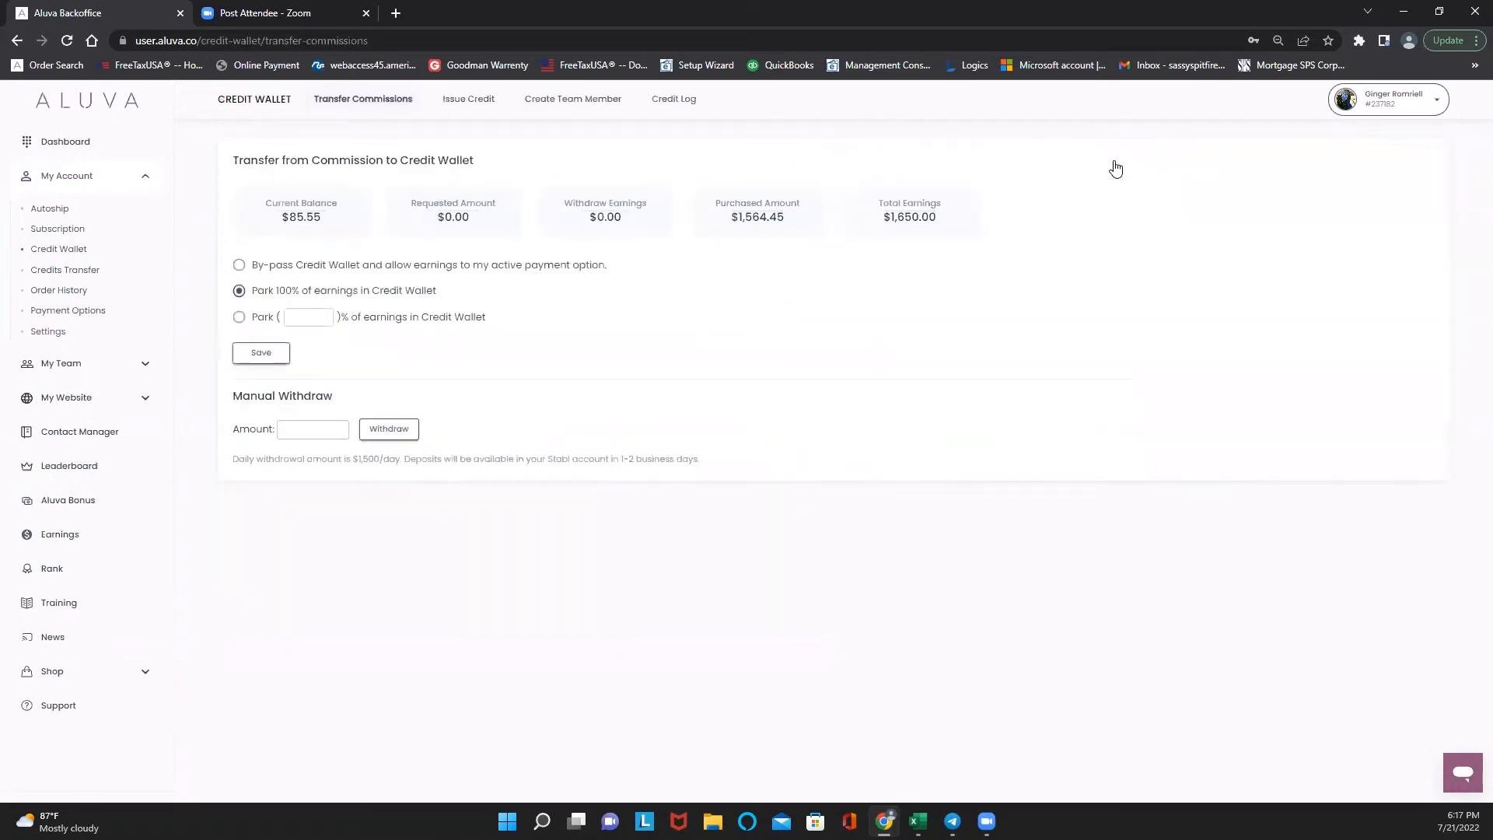
pyautogui.click(48, 330)
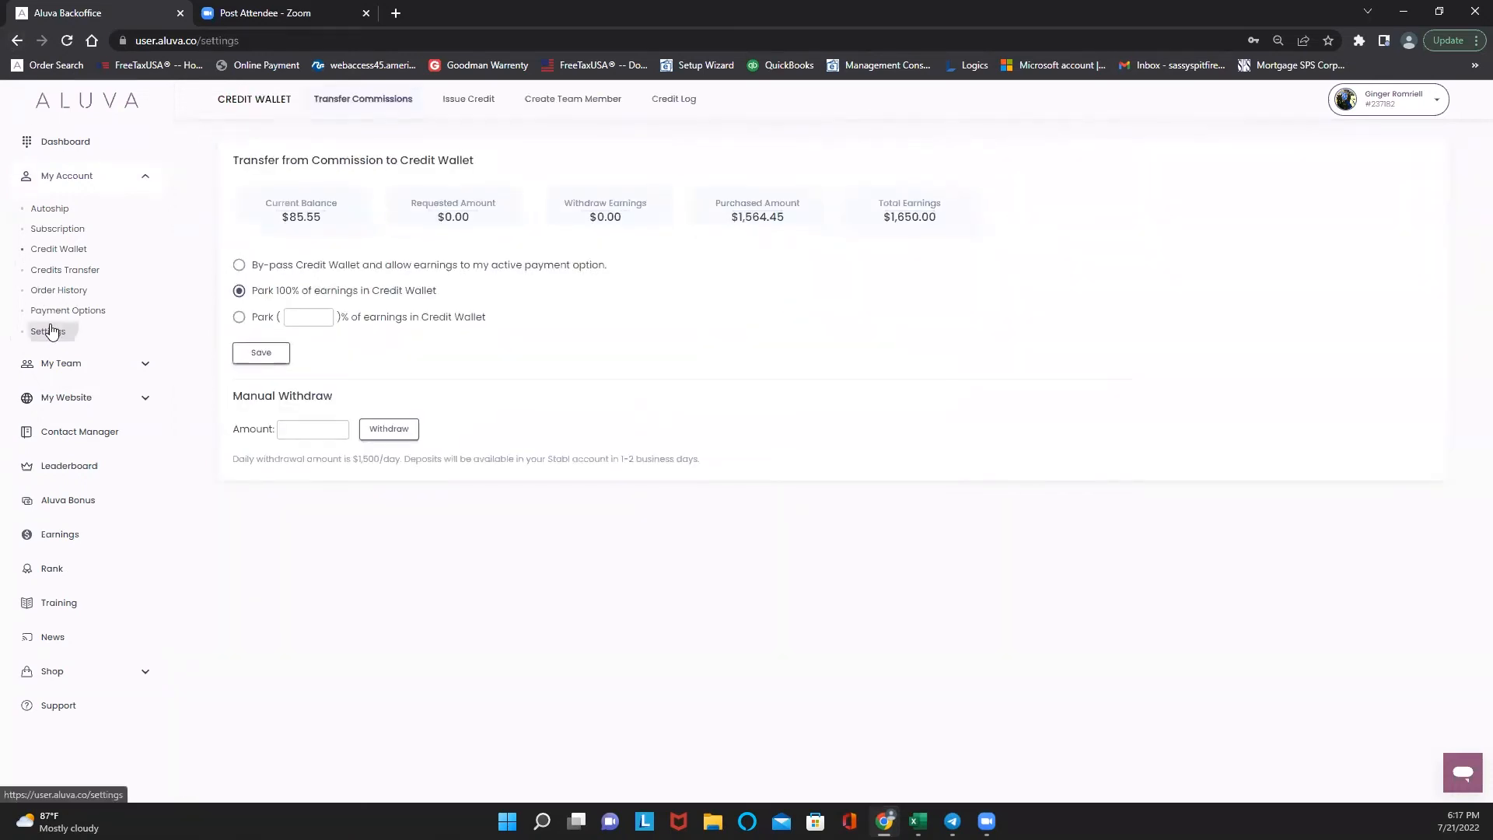
pyautogui.click(49, 329)
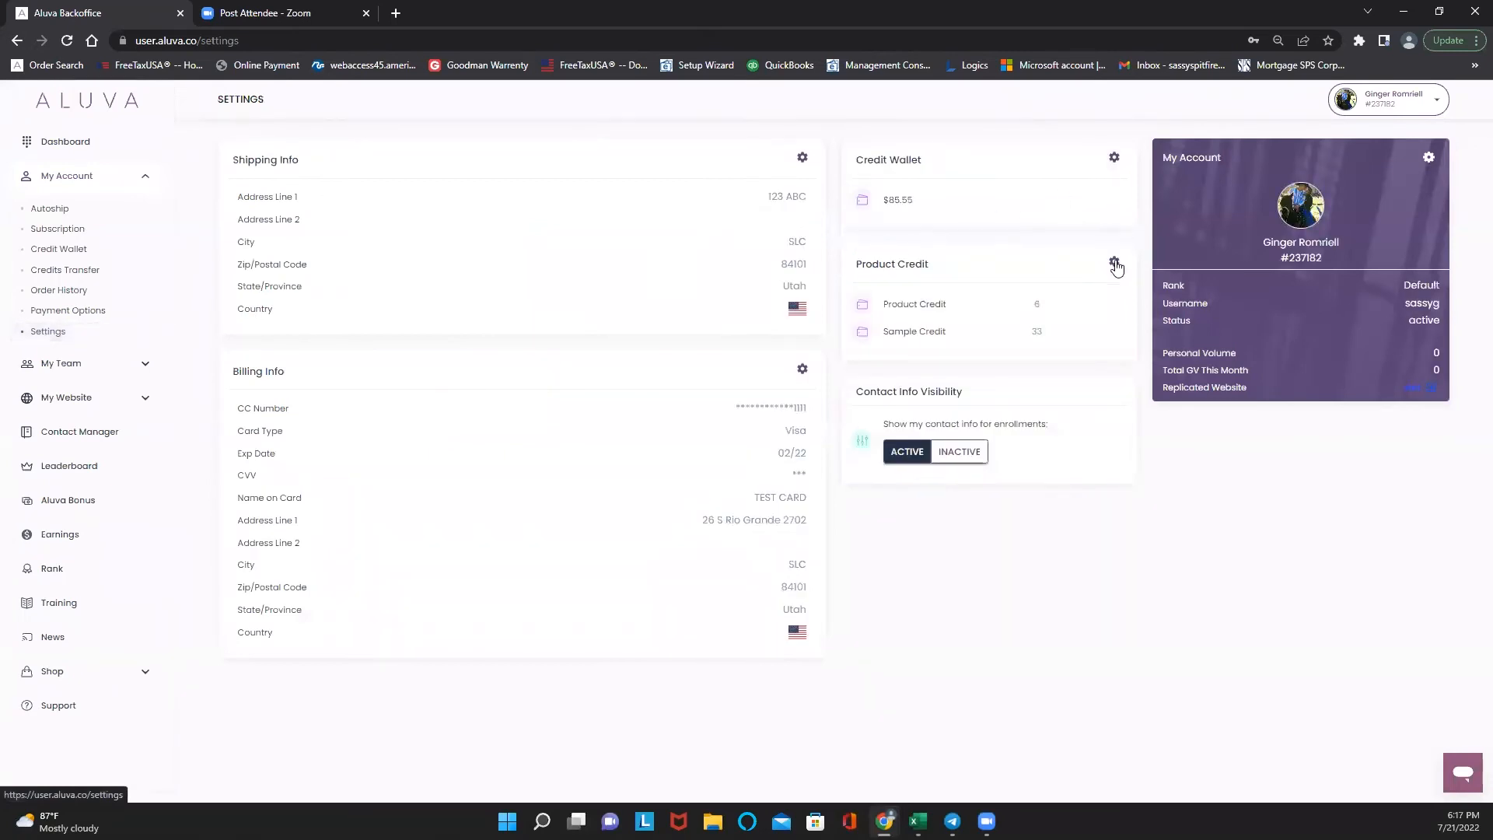
pyautogui.moveTo(1113, 271)
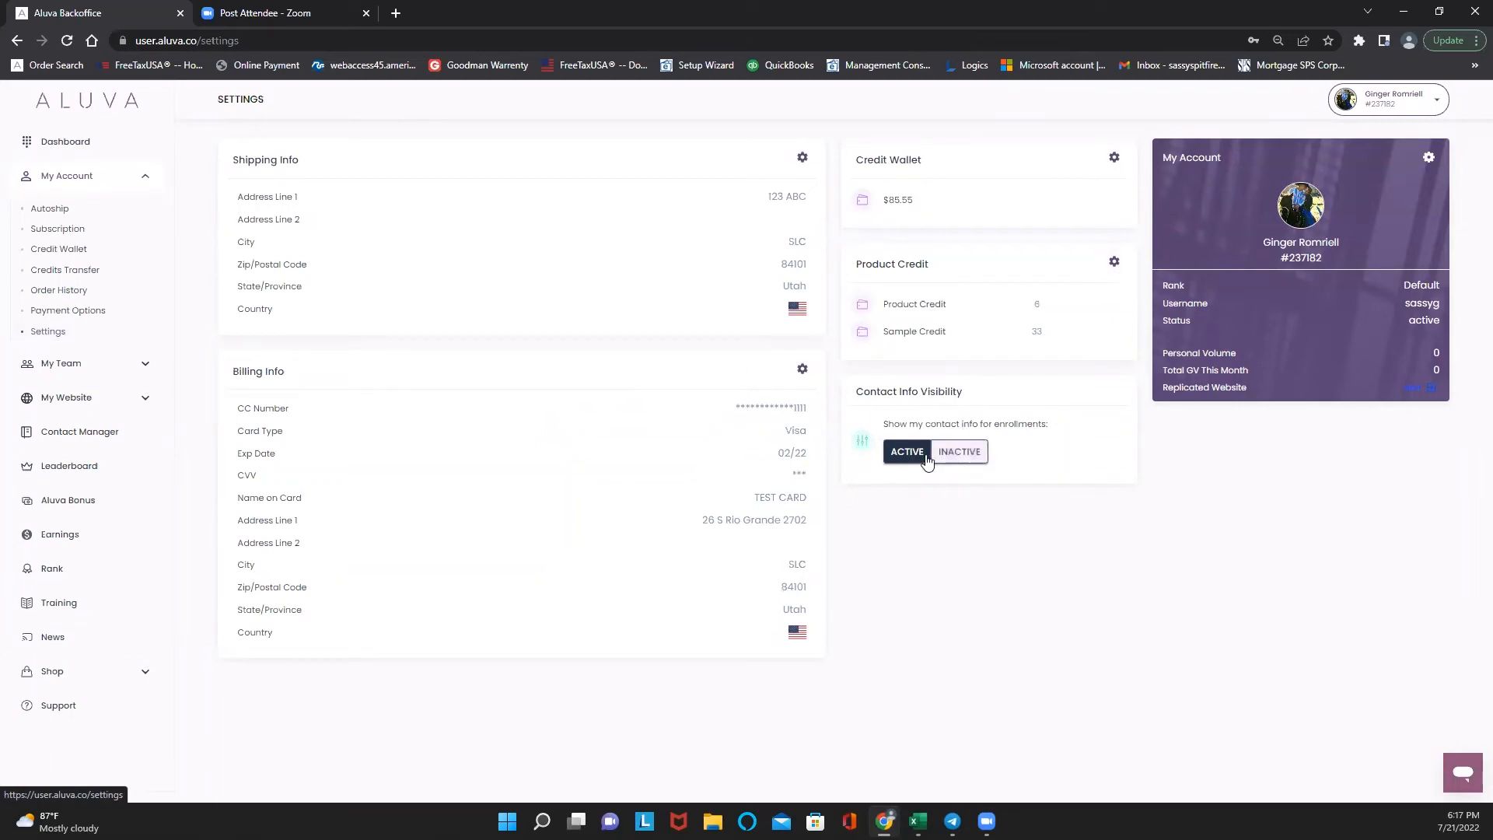
pyautogui.click(958, 452)
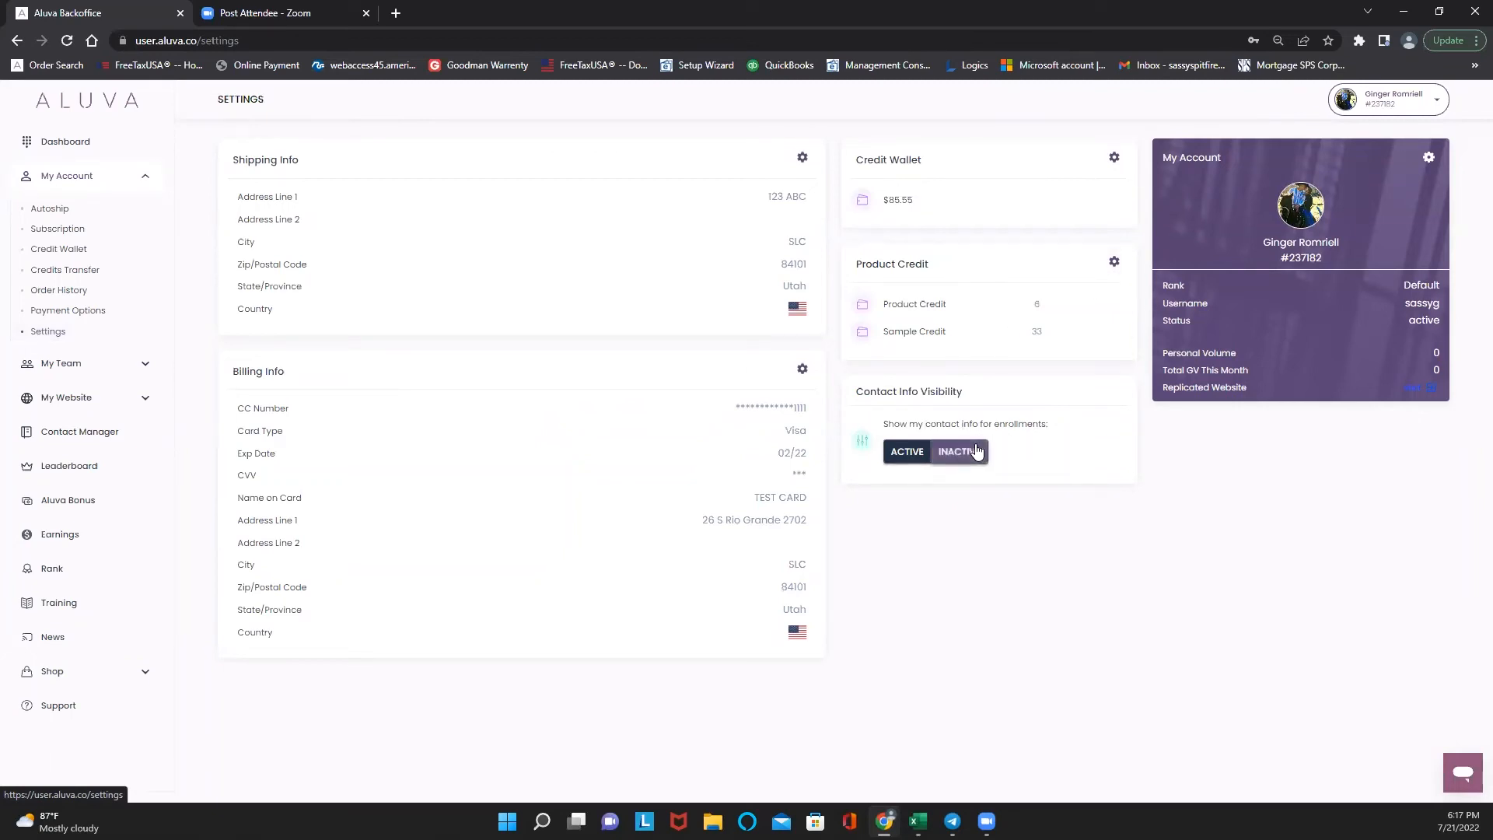
pyautogui.click(960, 451)
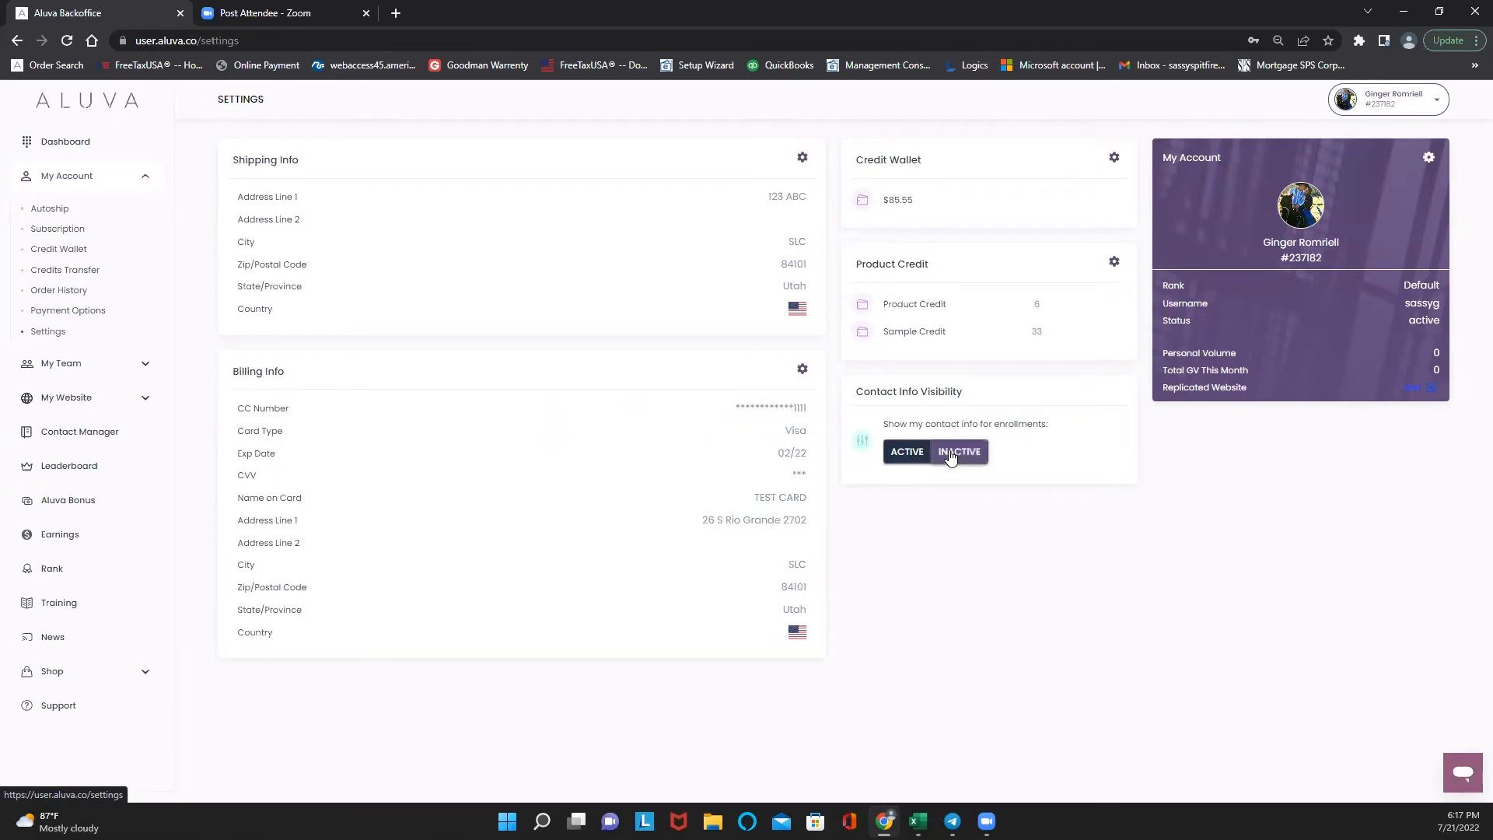
pyautogui.click(905, 451)
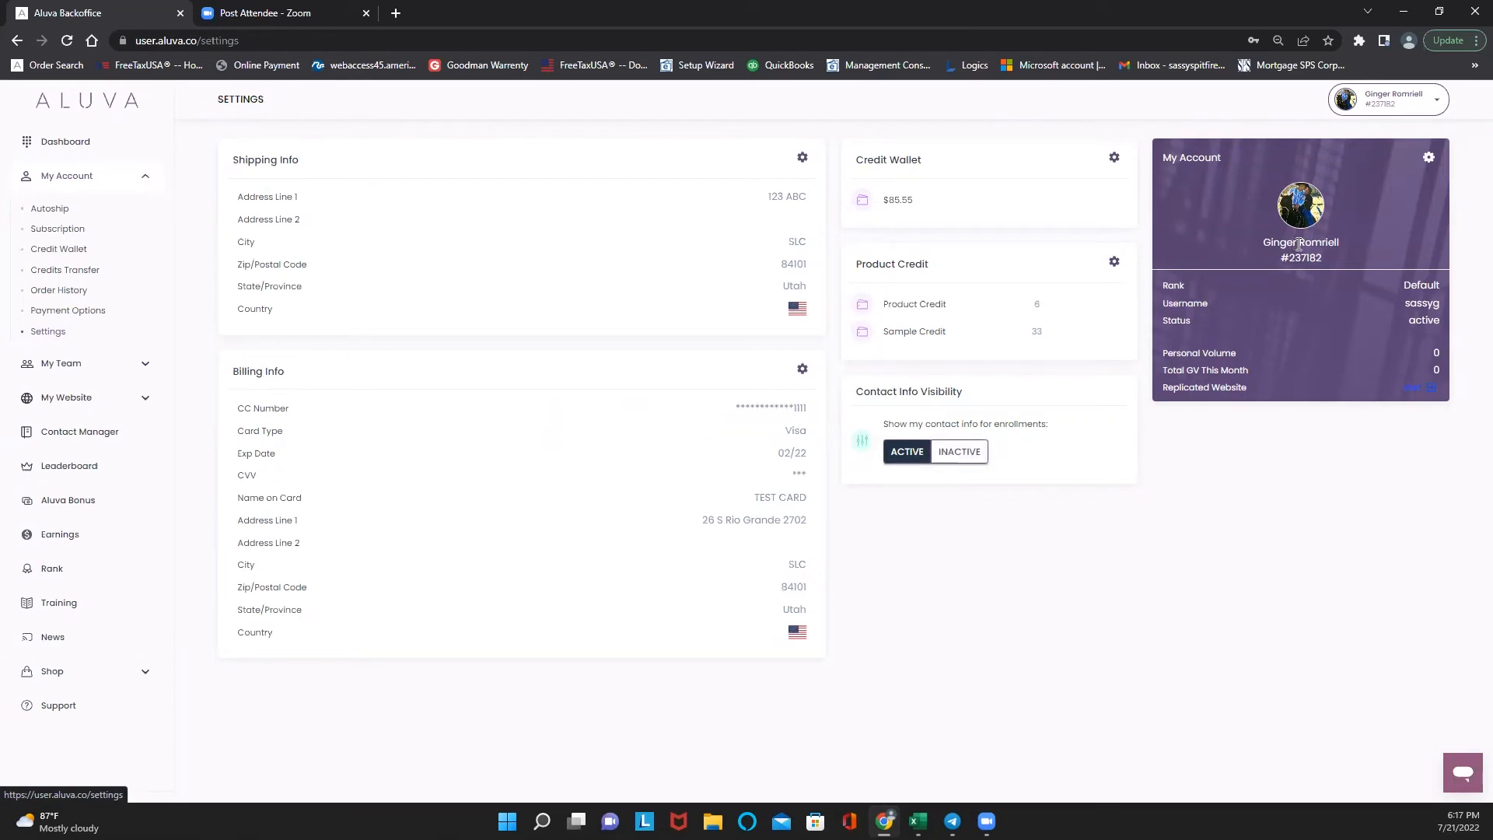
# Review the My Account editor's Profile, Change Password and Photo sections, then close it.
pyautogui.click(1428, 157)
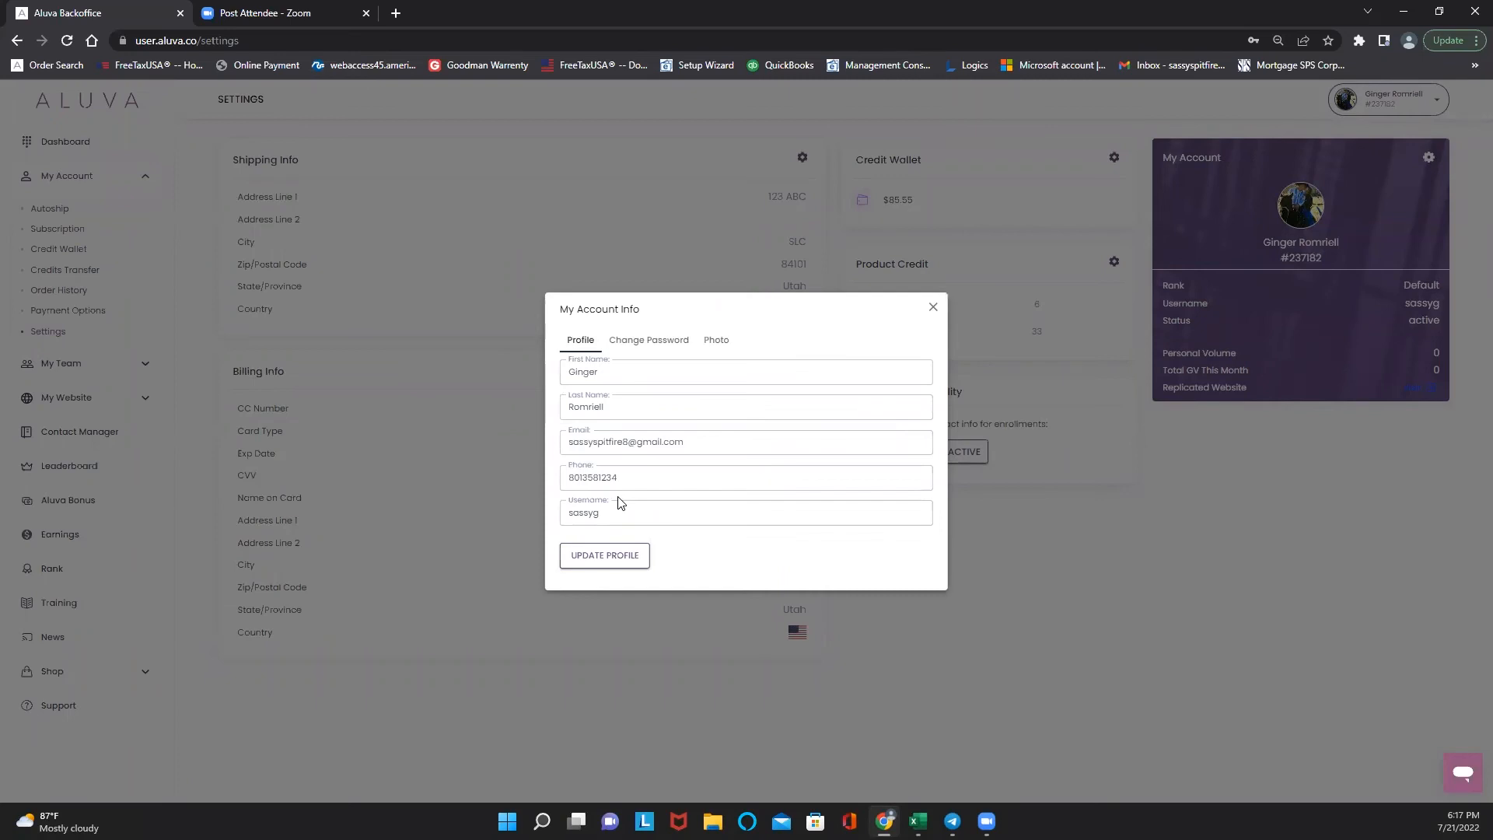
pyautogui.click(745, 511)
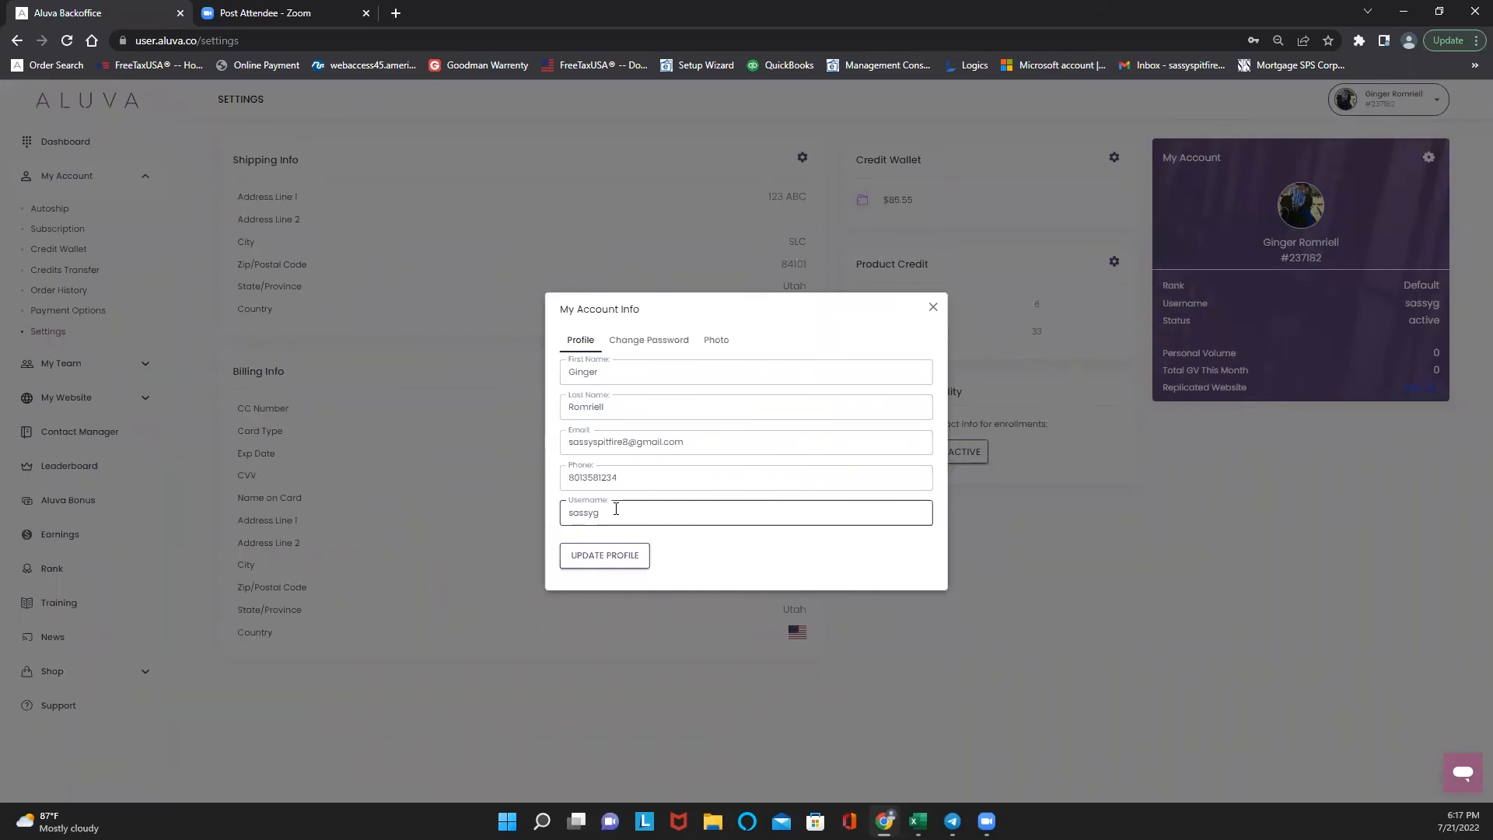
pyautogui.click(649, 340)
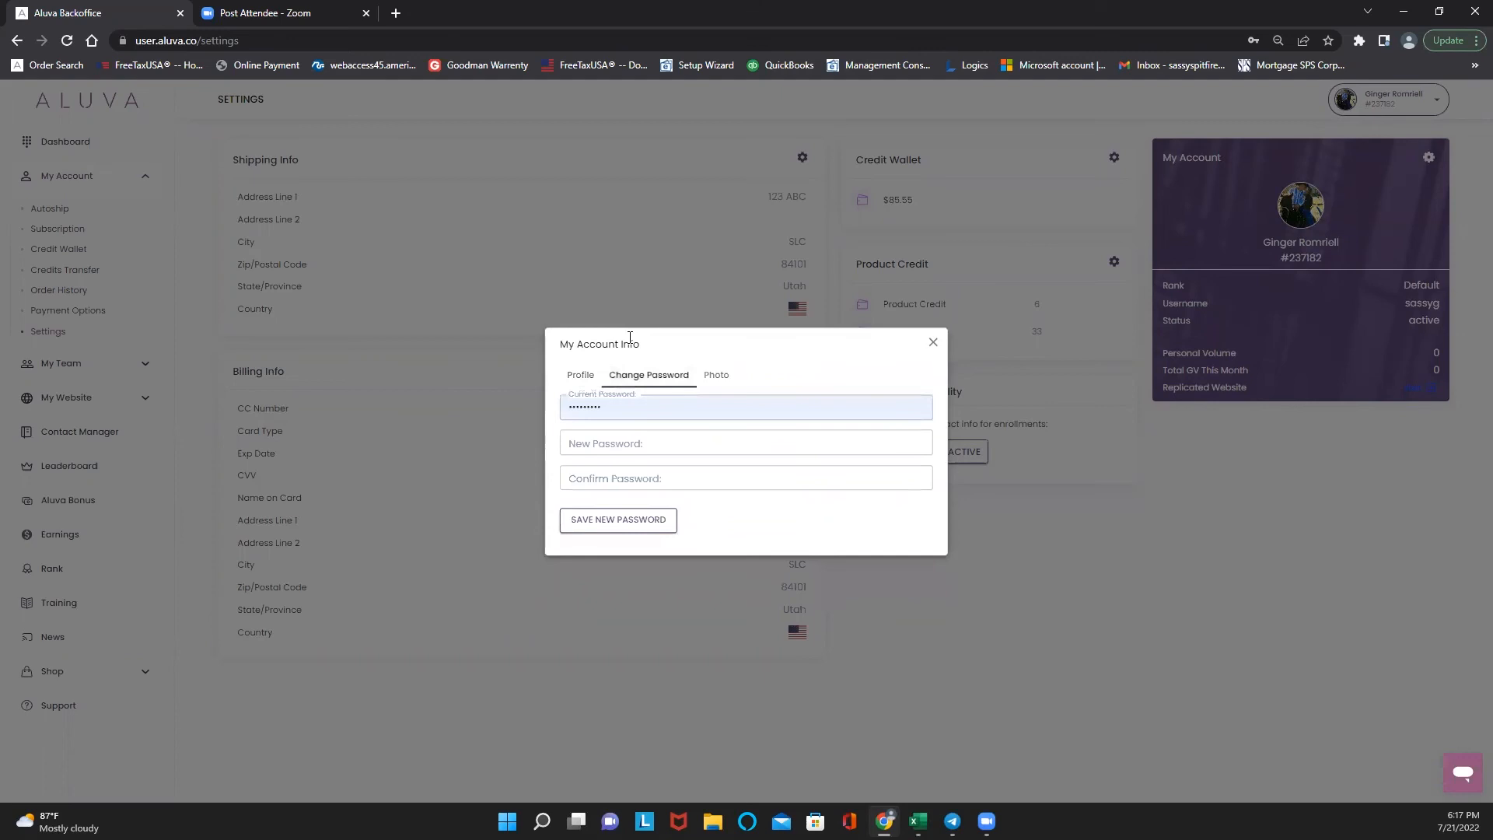
pyautogui.click(716, 375)
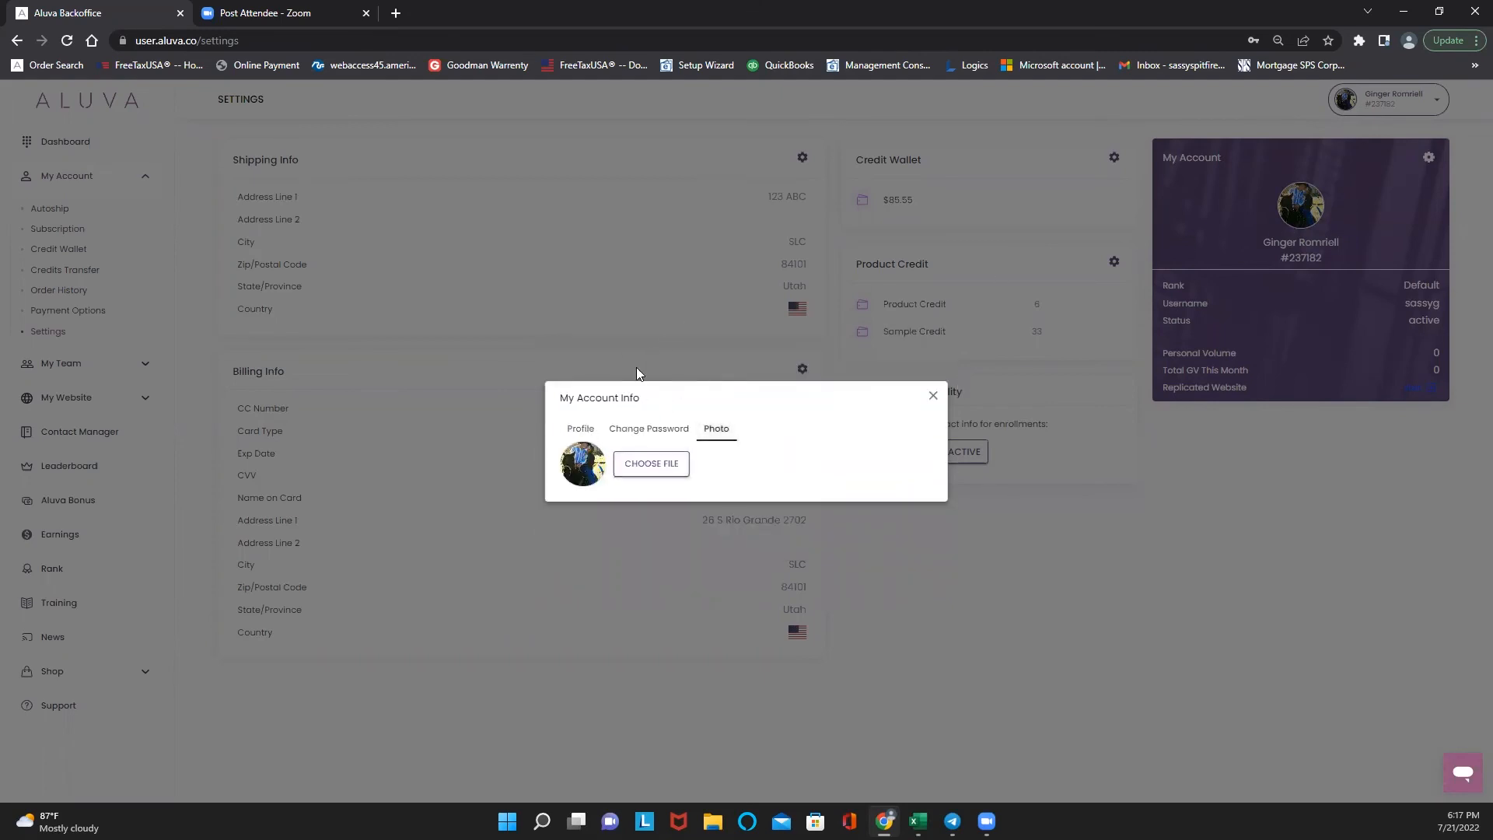
pyautogui.click(579, 429)
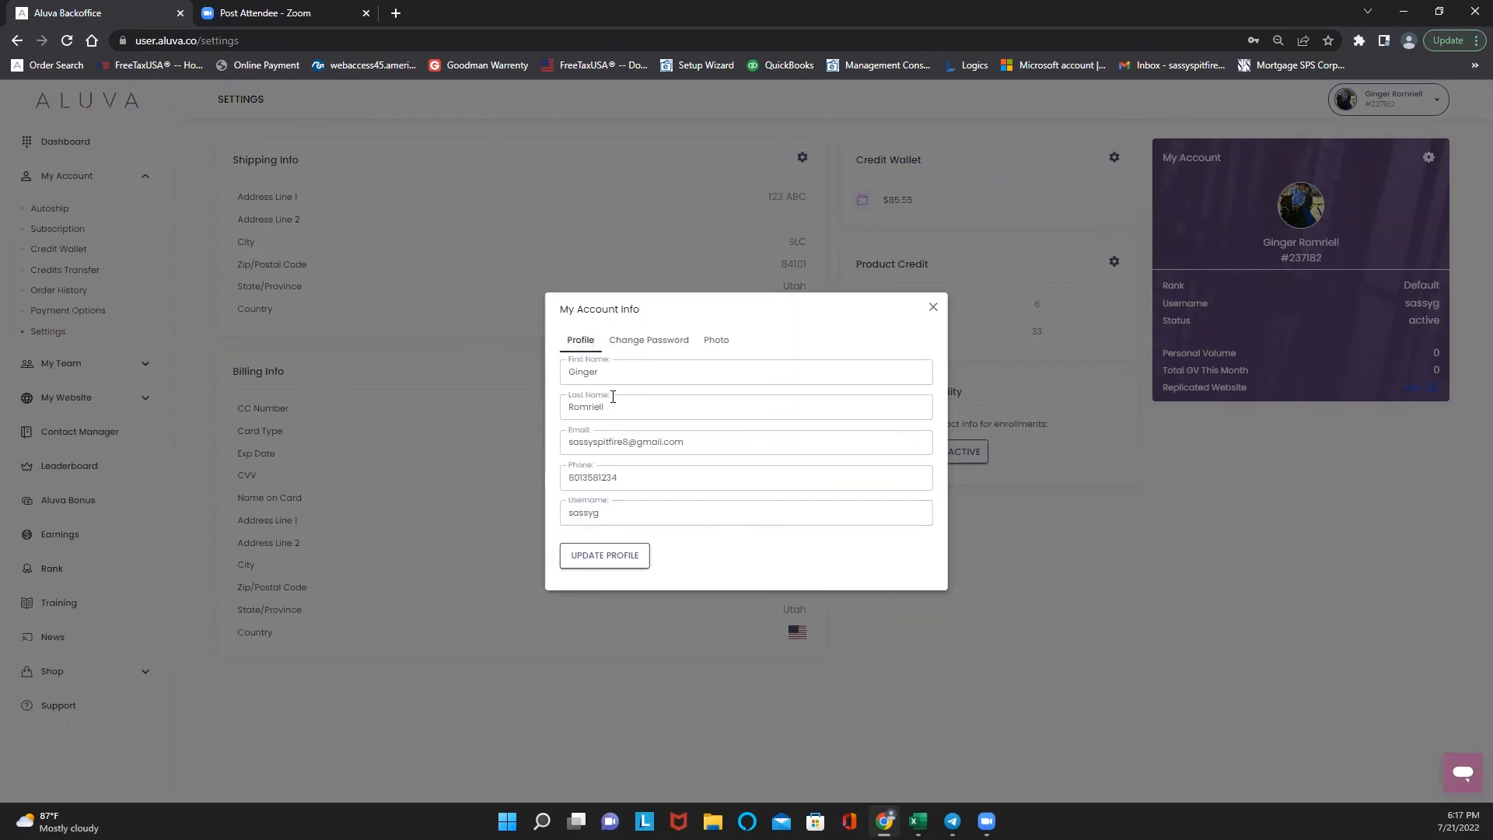
pyautogui.click(931, 306)
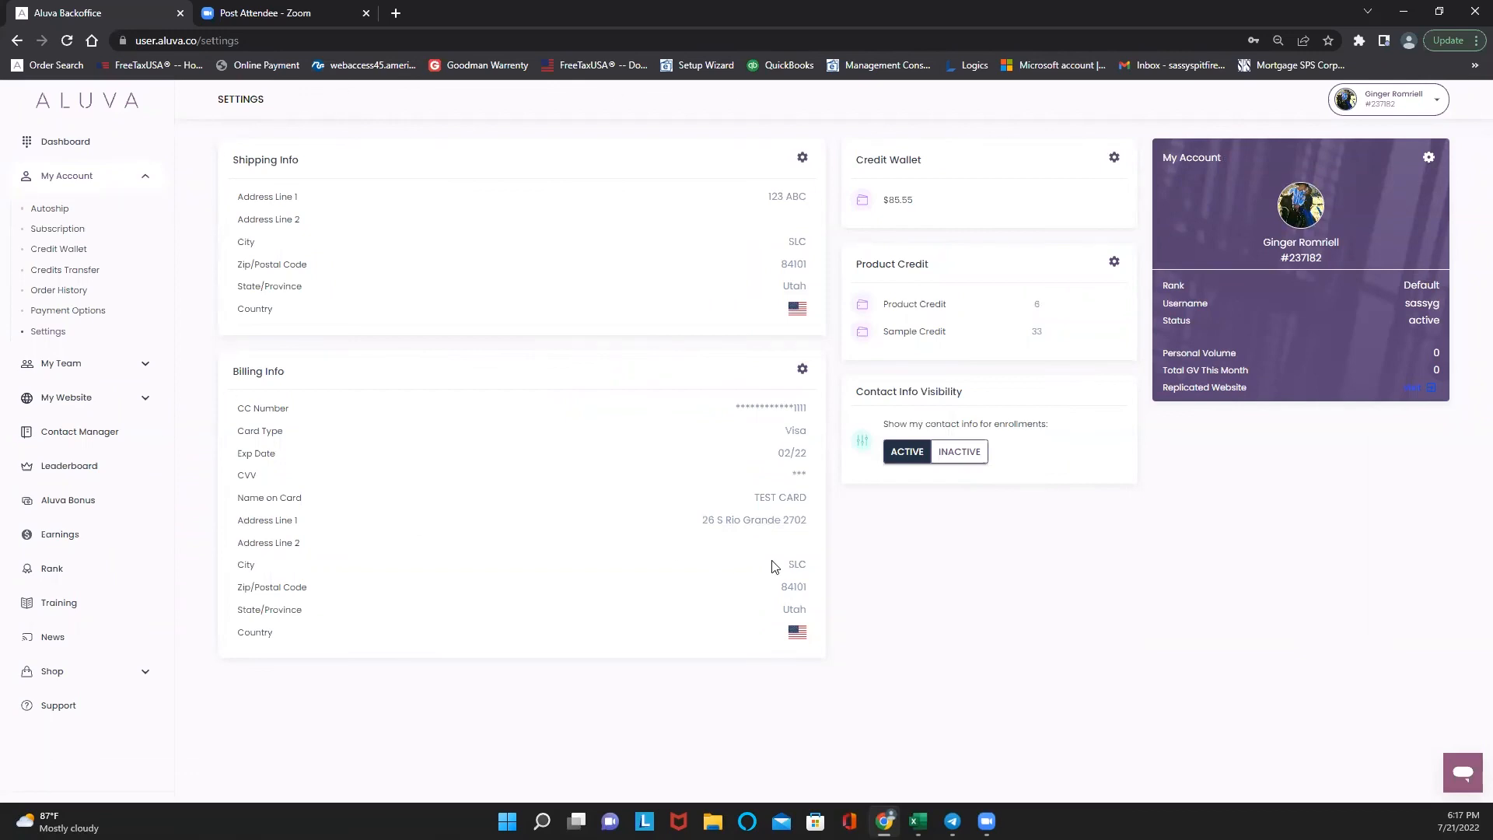
pyautogui.moveTo(610, 461)
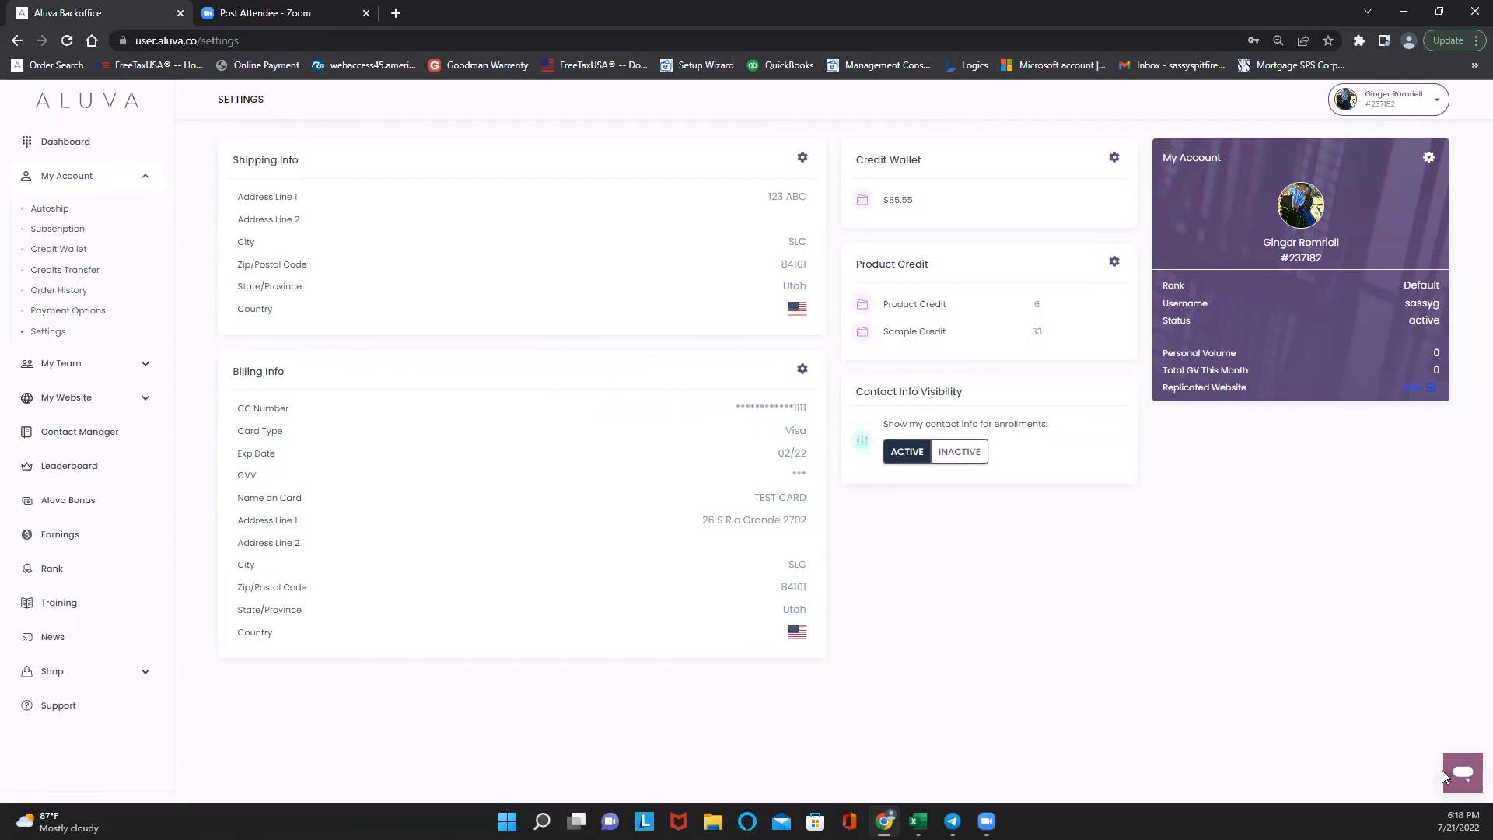
pyautogui.moveTo(1443, 777)
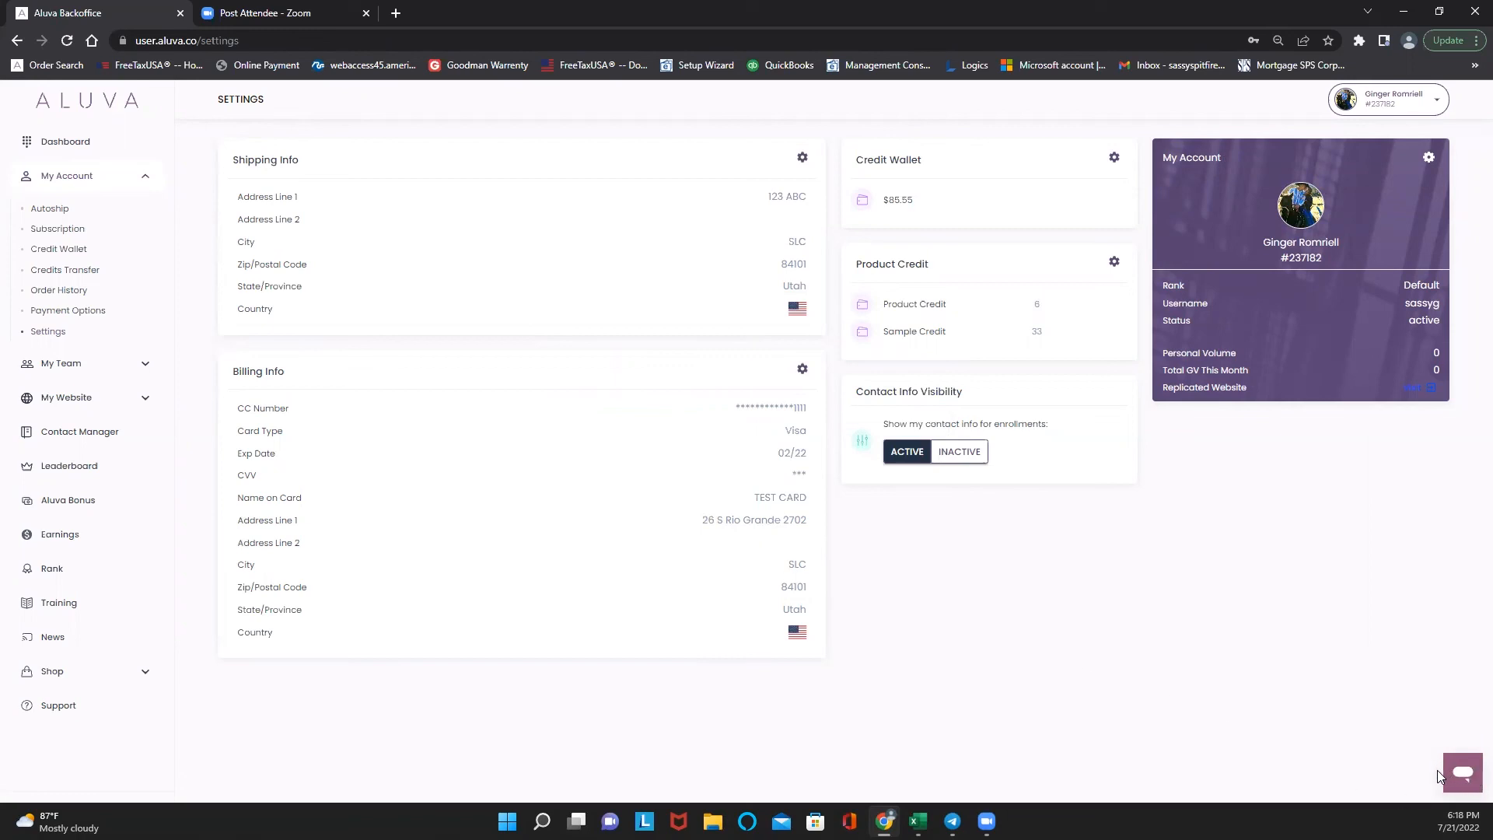
pyautogui.moveTo(949, 673)
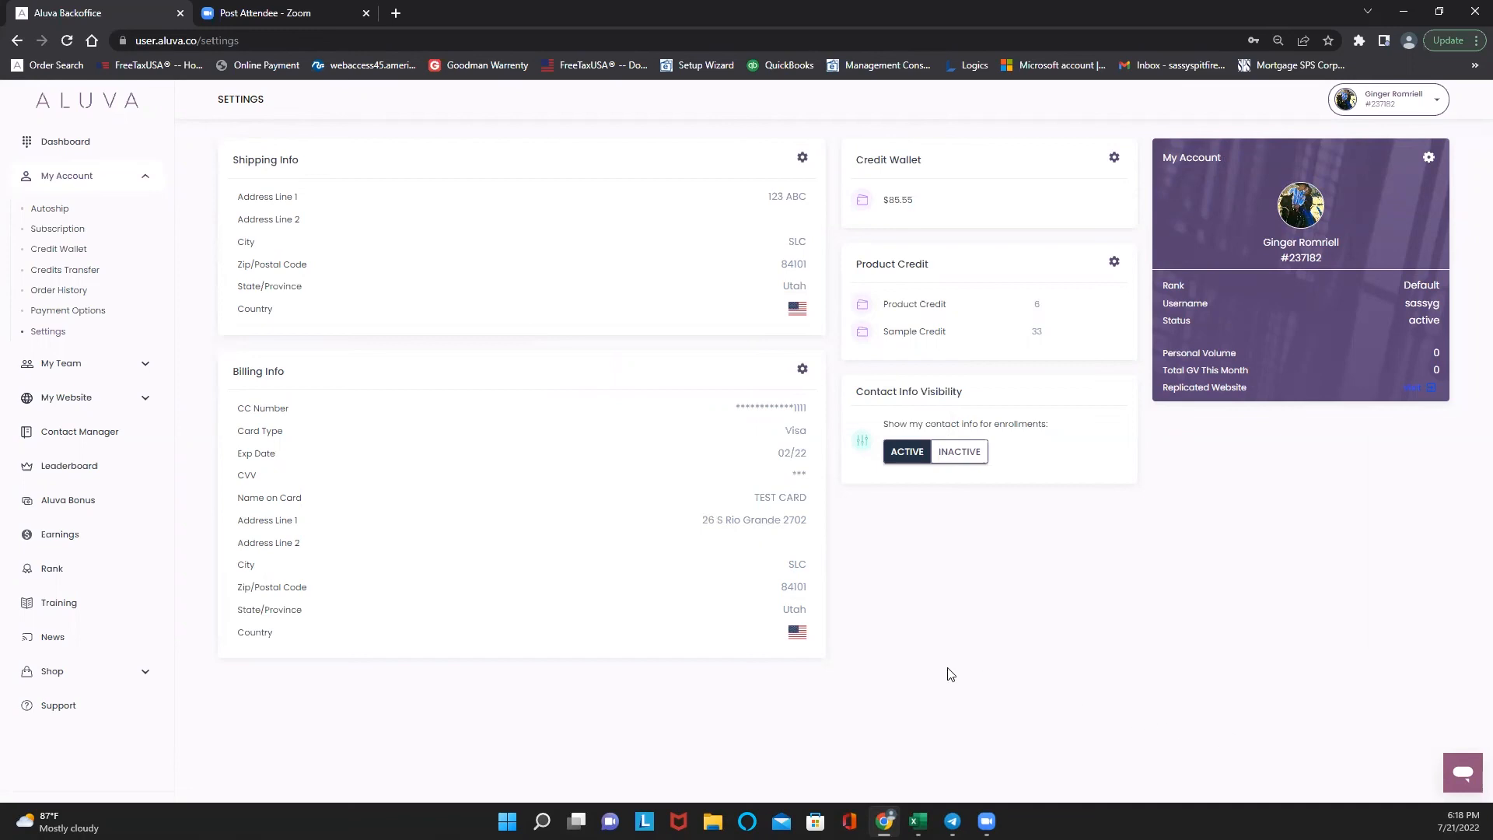